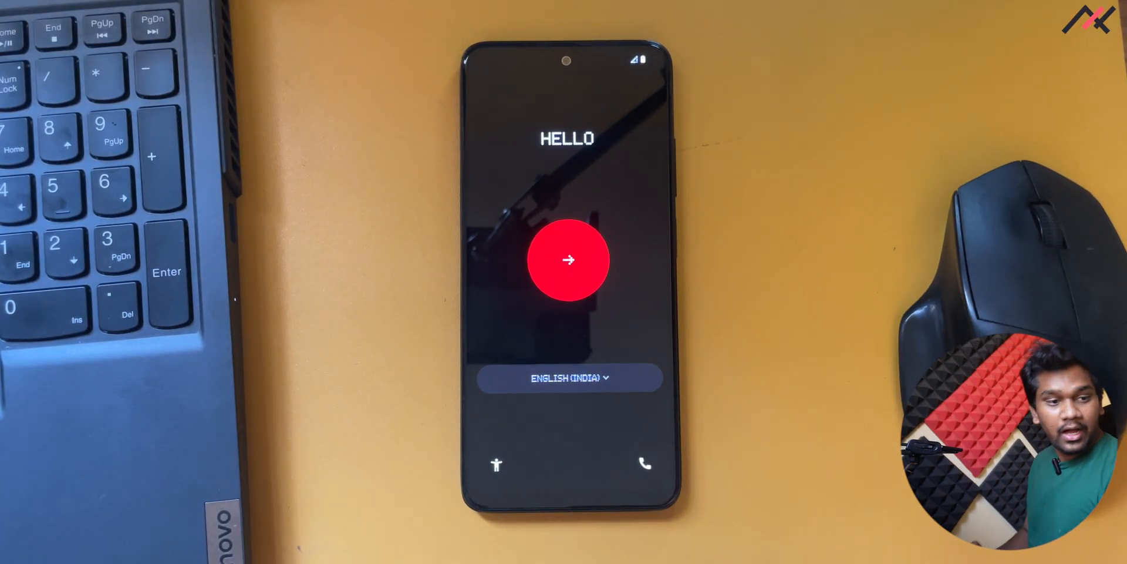
Join the TechFanciers MediaWorks Wi-Fi, accept Google services and skip setting a PIN.
left_click(569, 259)
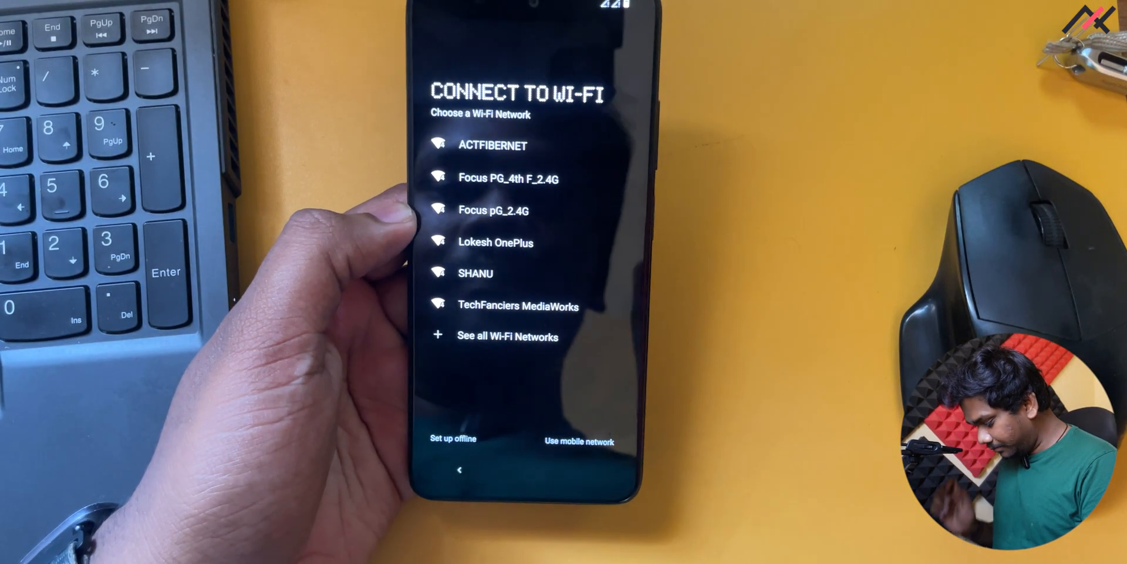
left_click(516, 305)
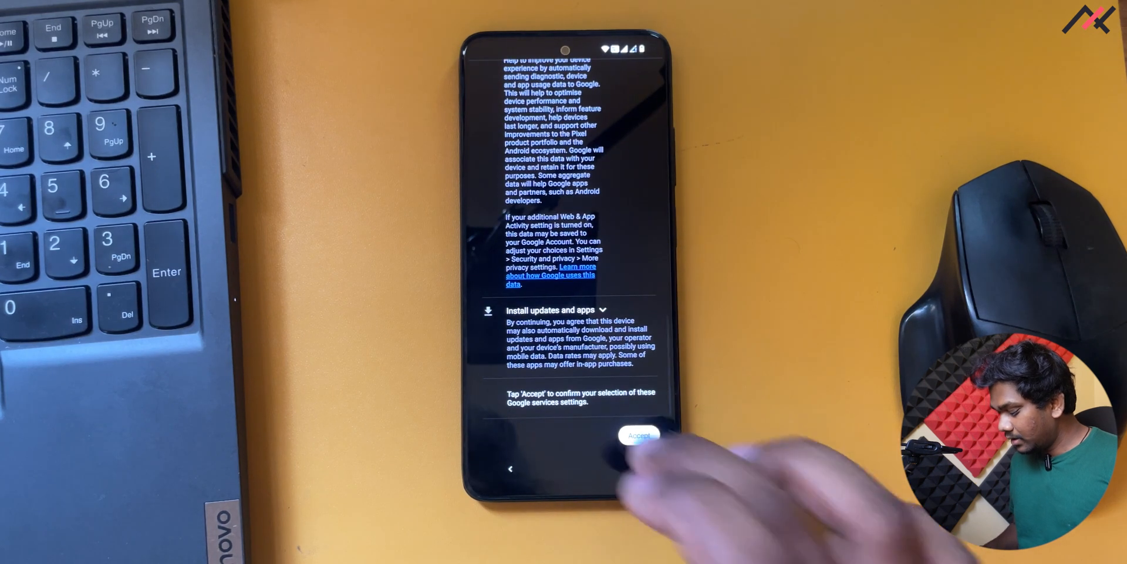
left_click(638, 435)
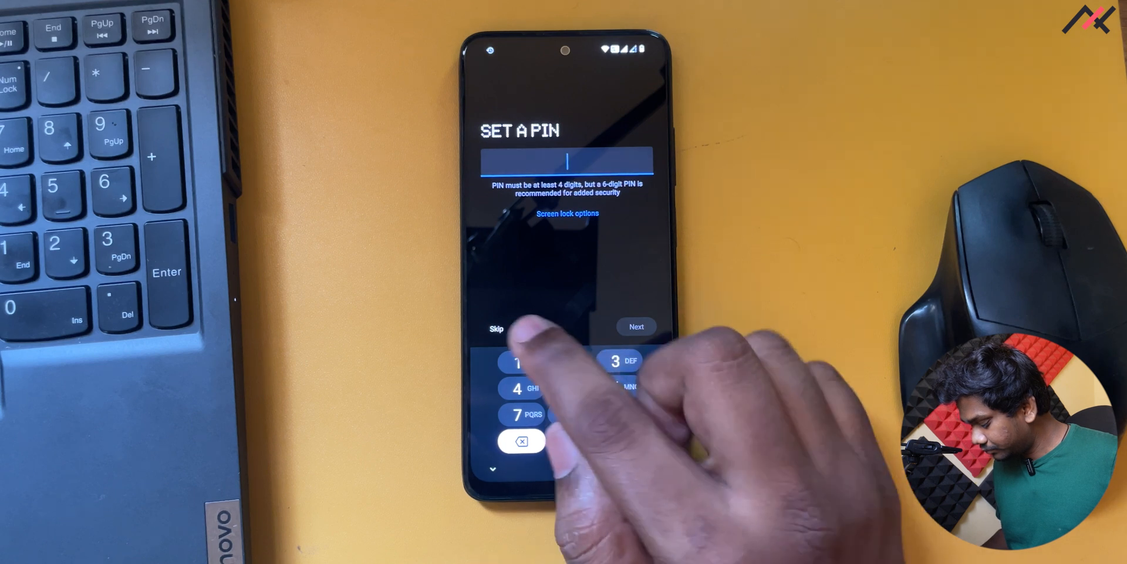
left_click(497, 329)
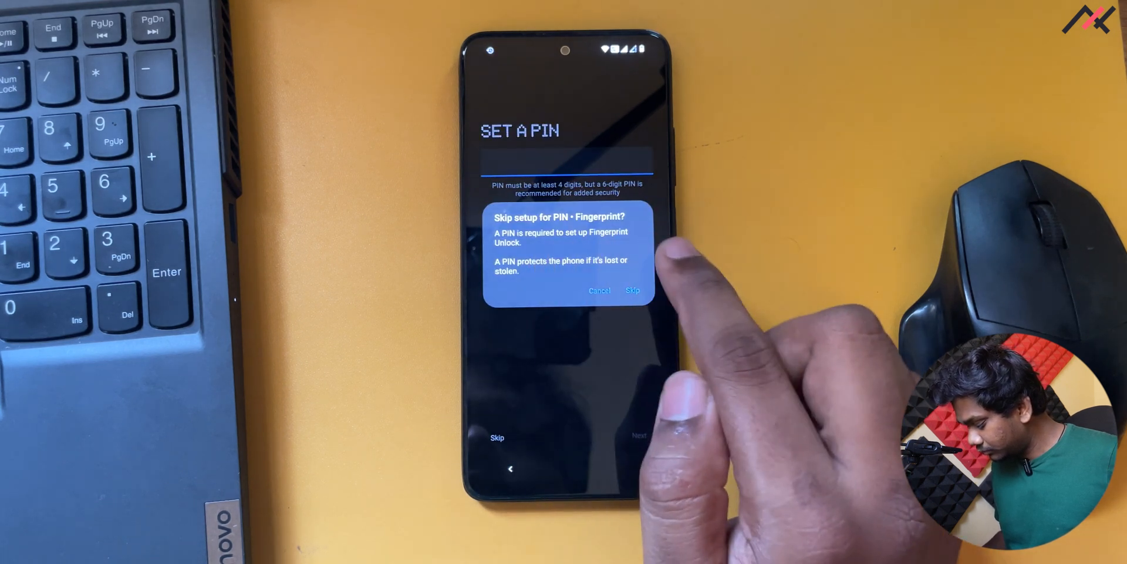
left_click(631, 291)
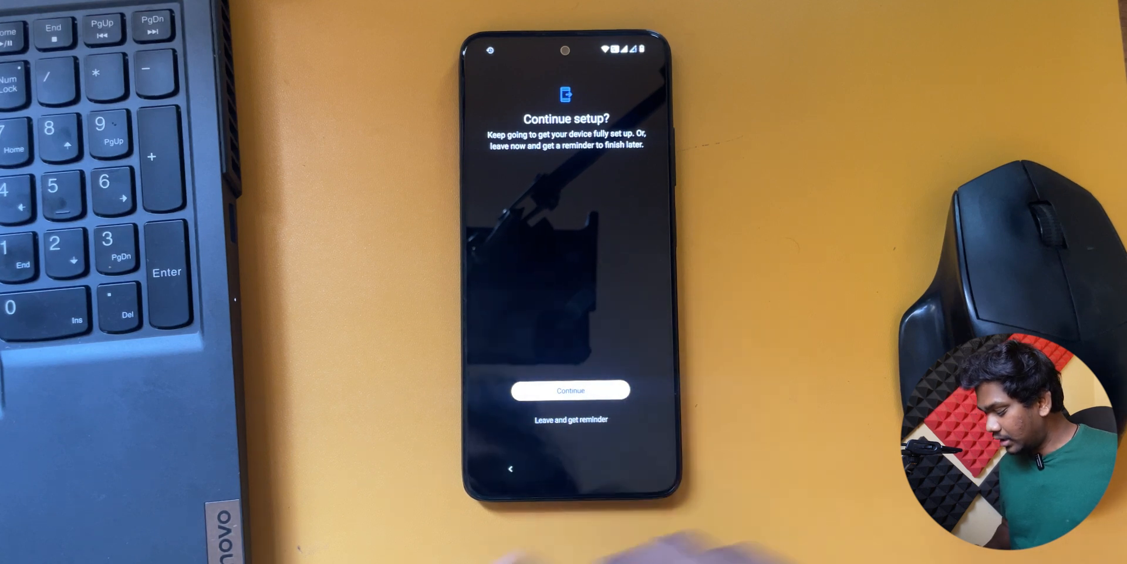
Continue setup past the Hey Google and lock screen Assistant screens.
left_click(570, 391)
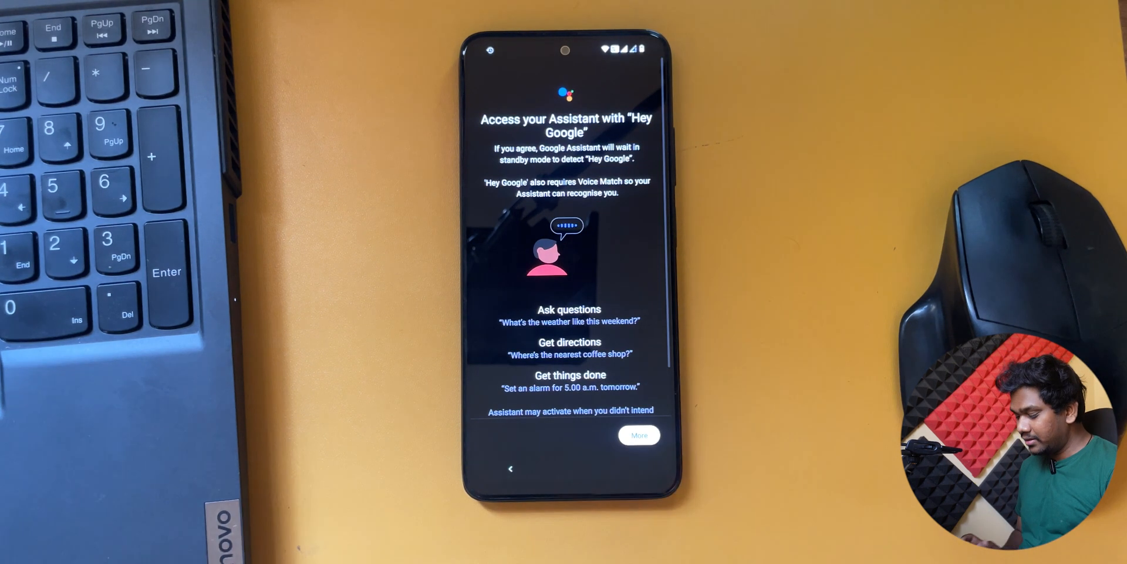
left_click(639, 435)
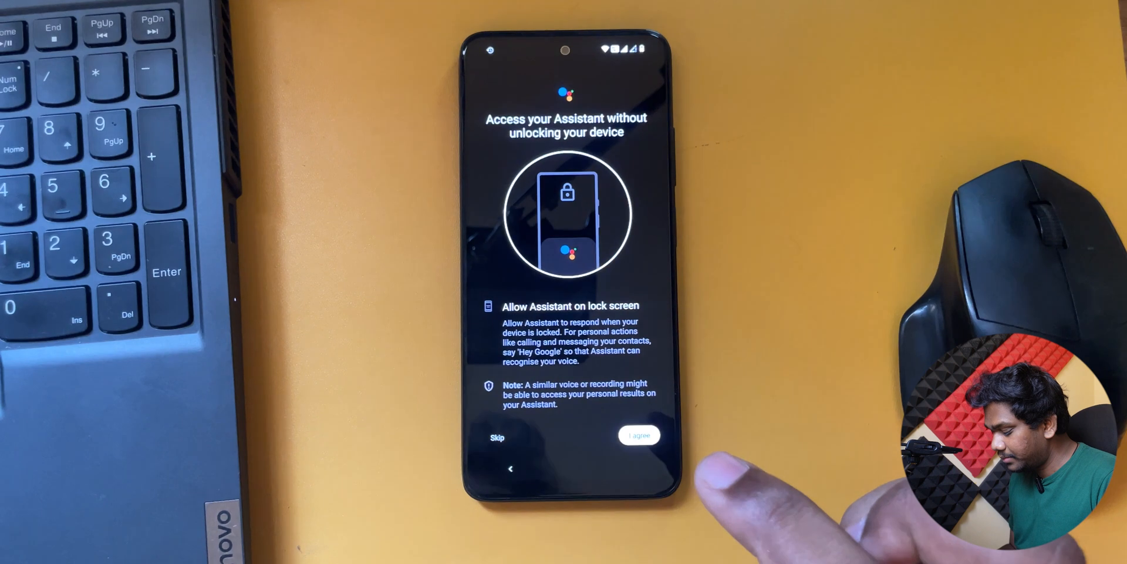
left_click(638, 436)
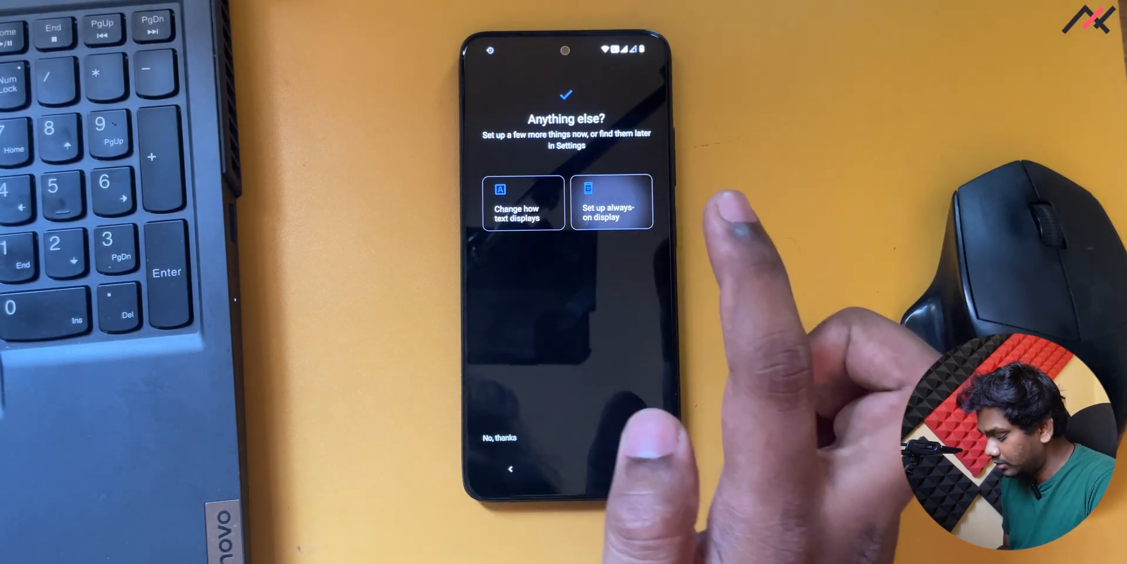
Set up always-on display and keep the current display size and text settings.
left_click(611, 201)
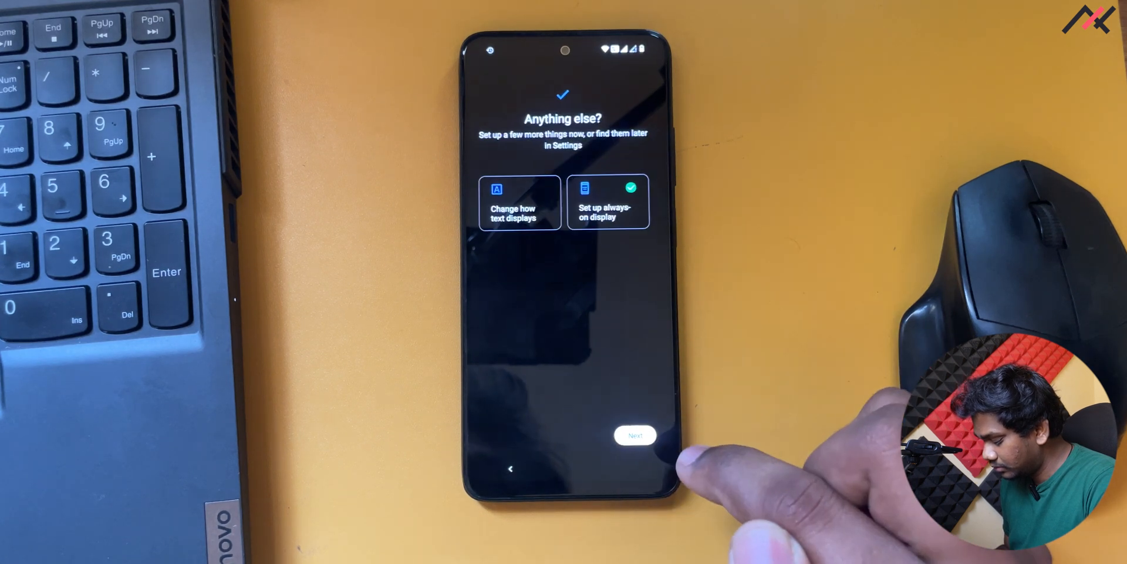
left_click(515, 201)
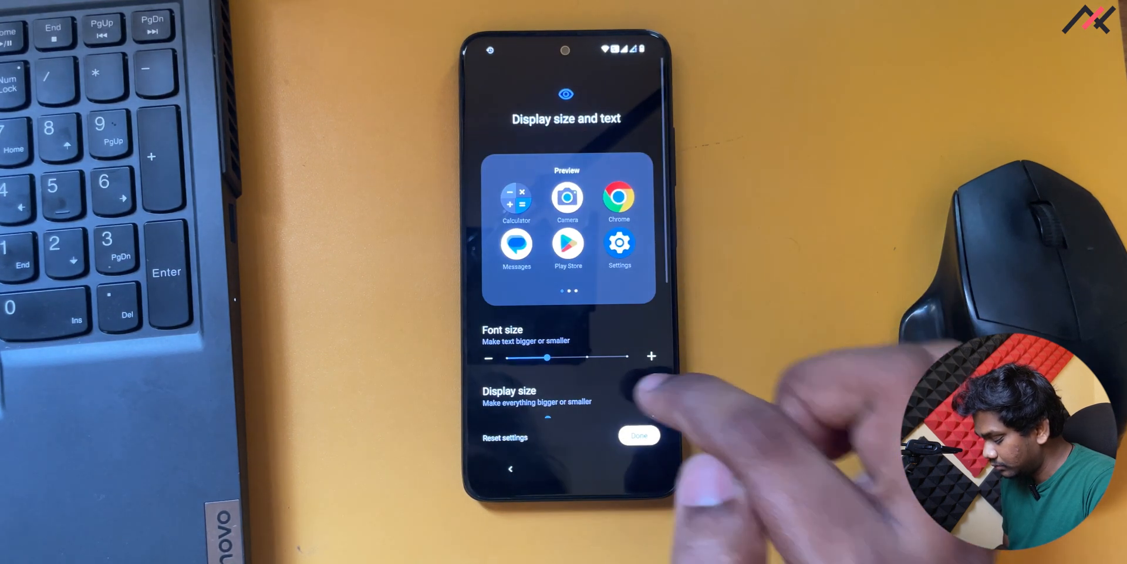
left_click(637, 435)
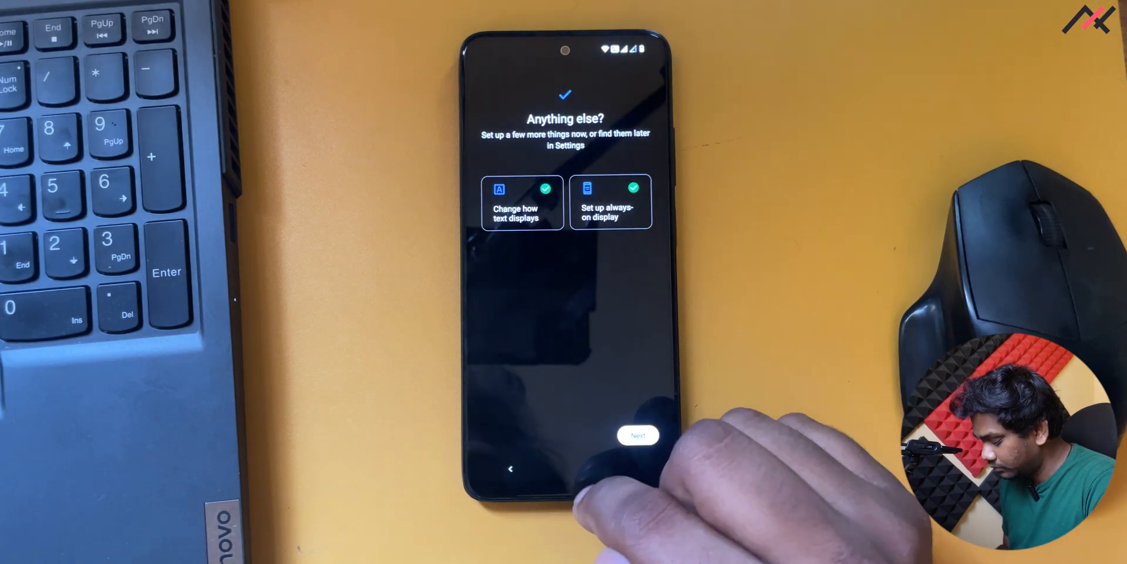
left_click(635, 435)
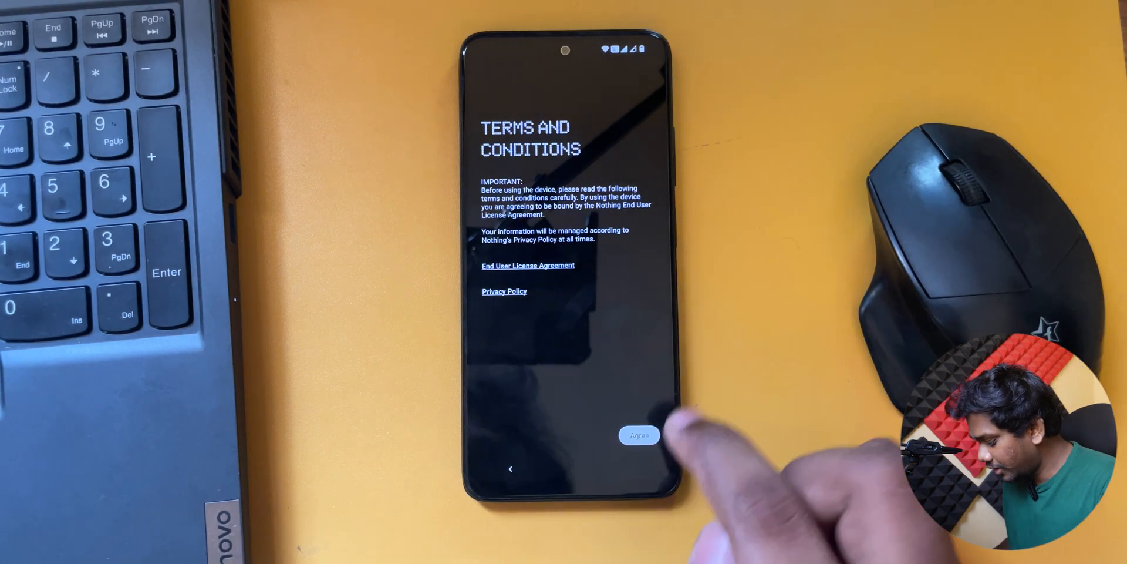
Agree to Nothing's terms, set improvement programme toggles, pass Glyph intro, finish with Nothing style.
left_click(639, 435)
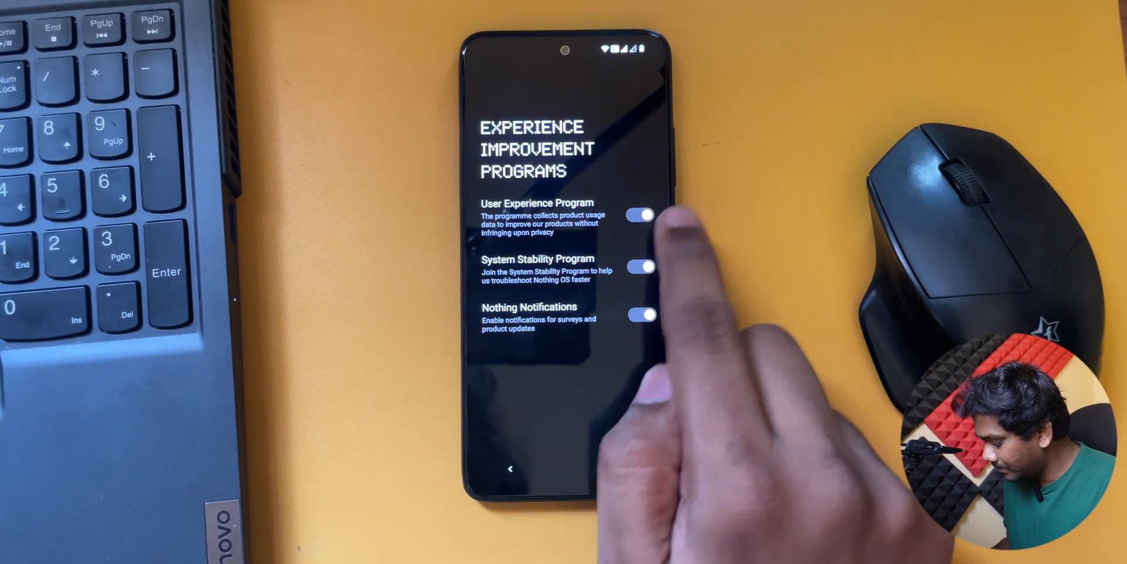
left_click(638, 215)
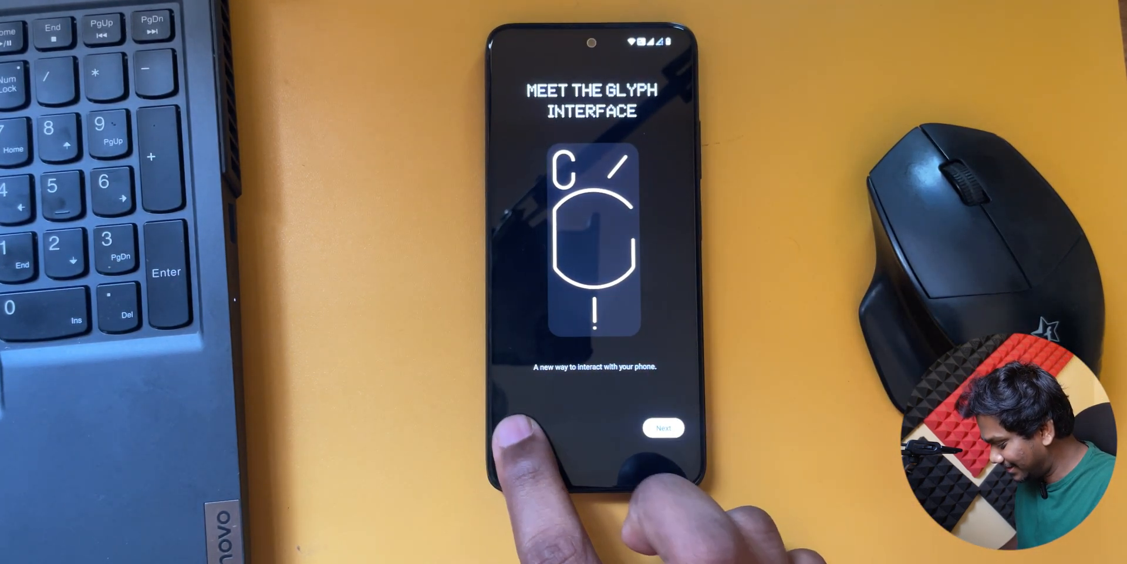
left_click(663, 428)
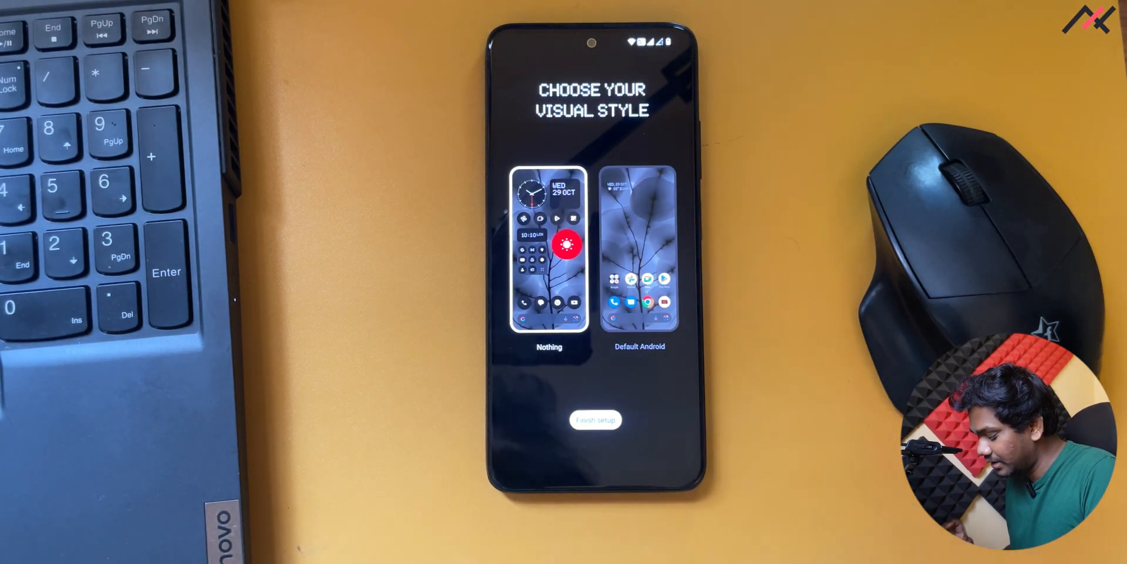
left_click(595, 419)
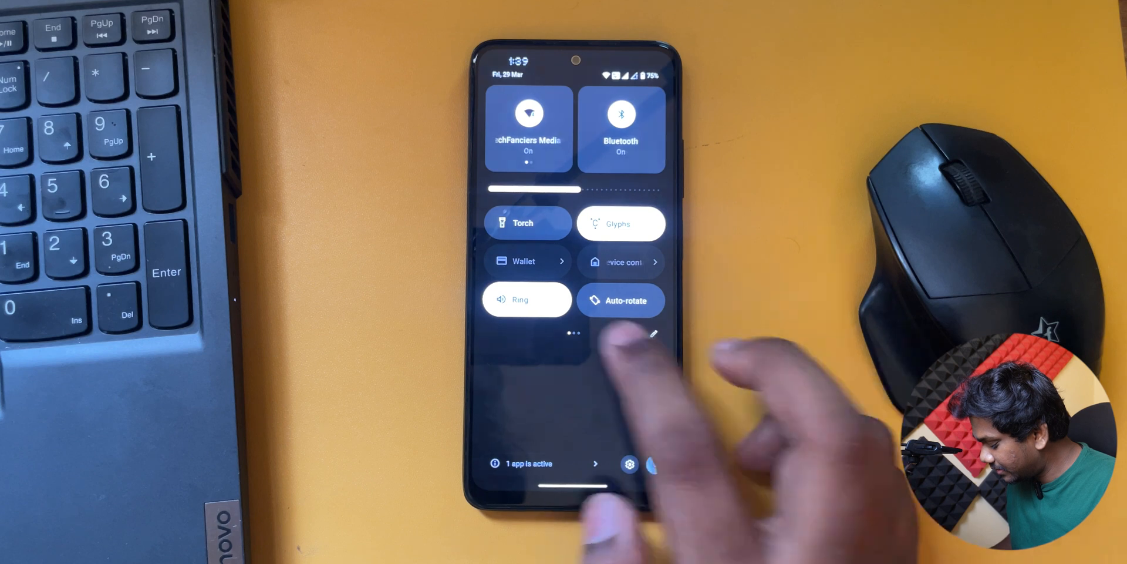
Confirm Nothing OS 2.5.2 in About phone > Software info, tap Build number, return to Settings.
left_click(526, 300)
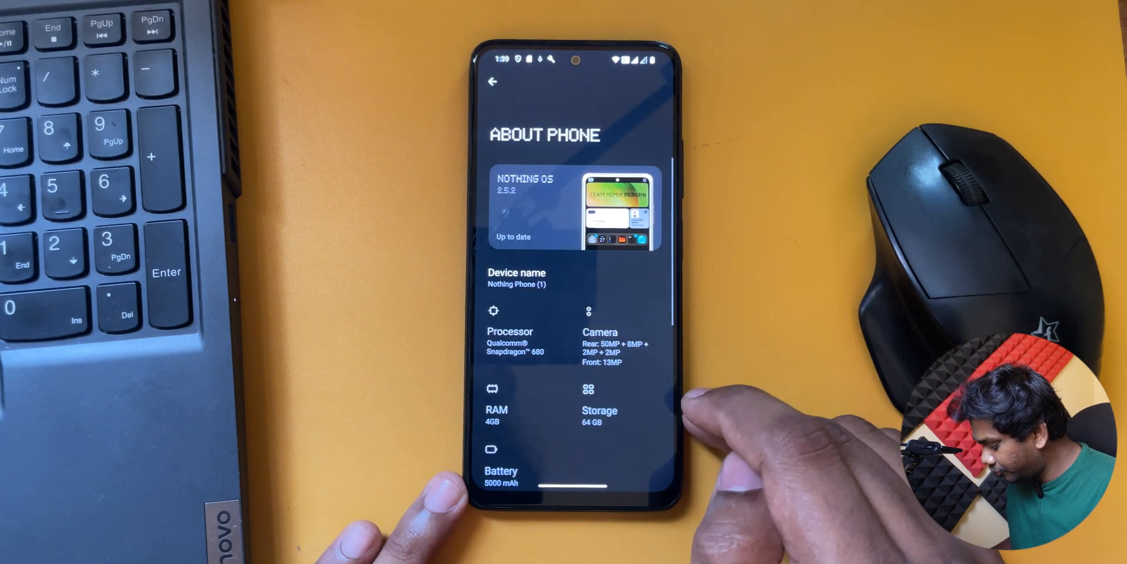
left_click(571, 208)
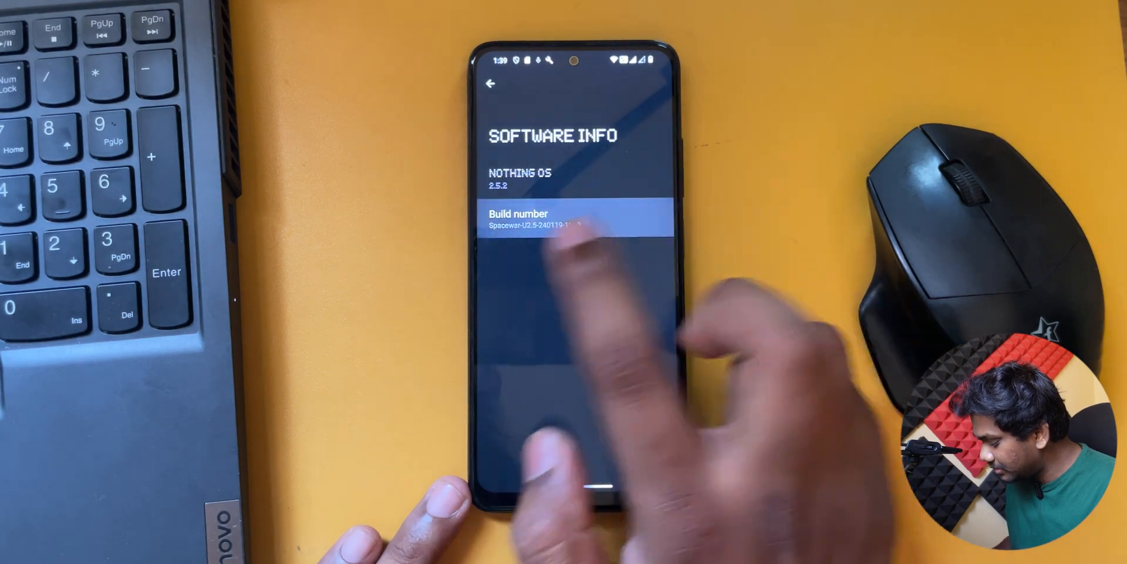
left_click(574, 219)
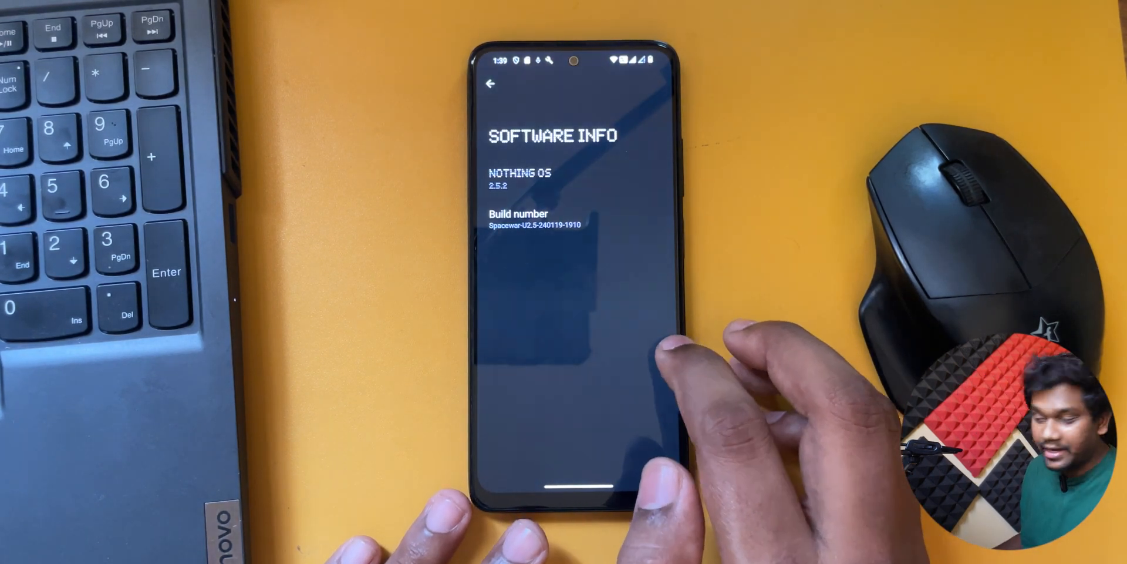
left_click(491, 84)
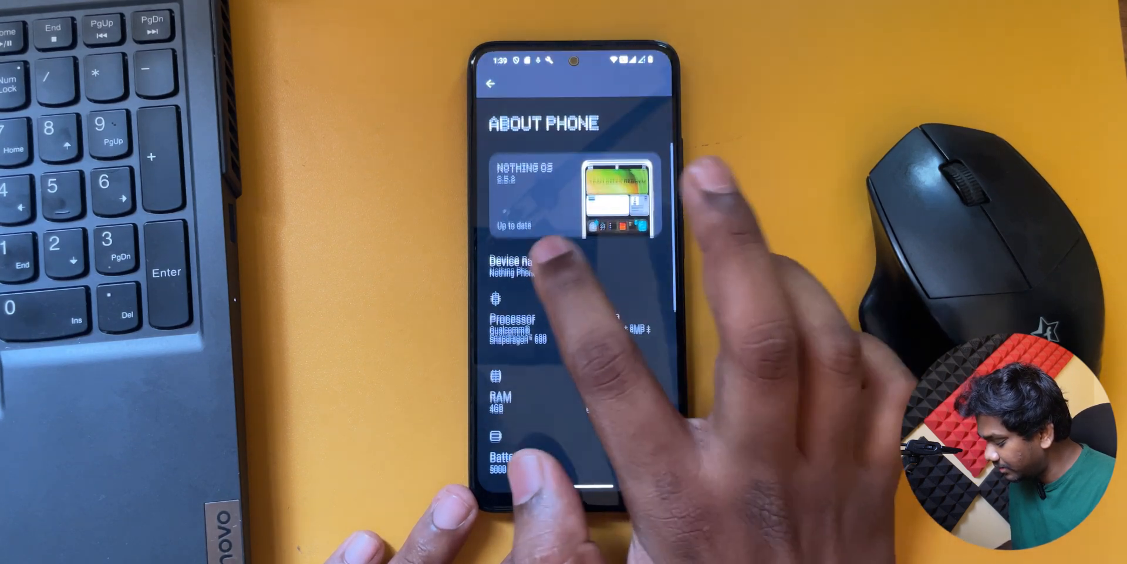
scroll("down", 3)
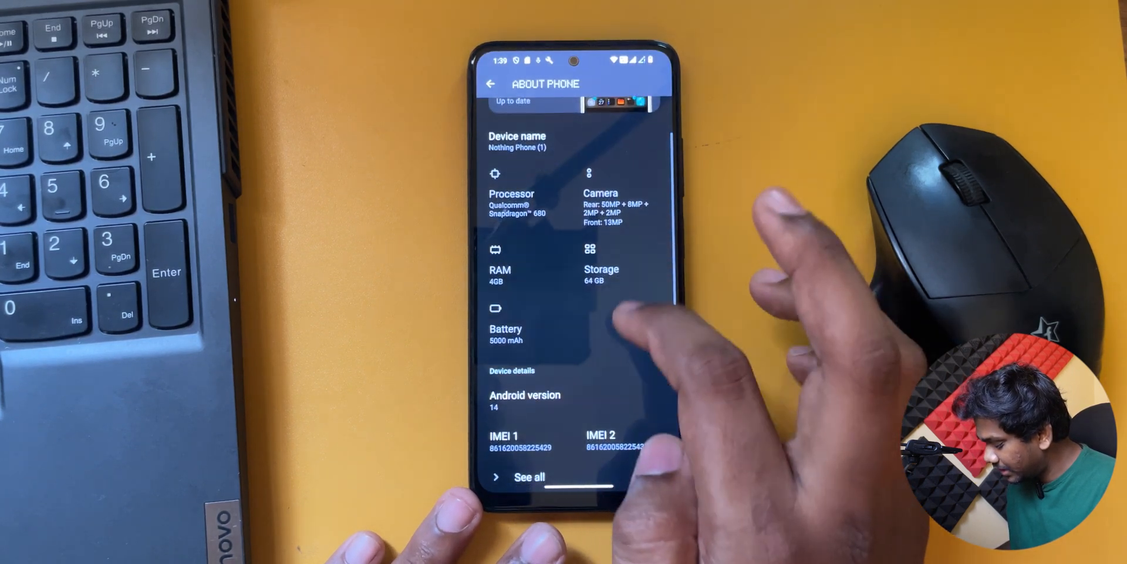
left_click(524, 401)
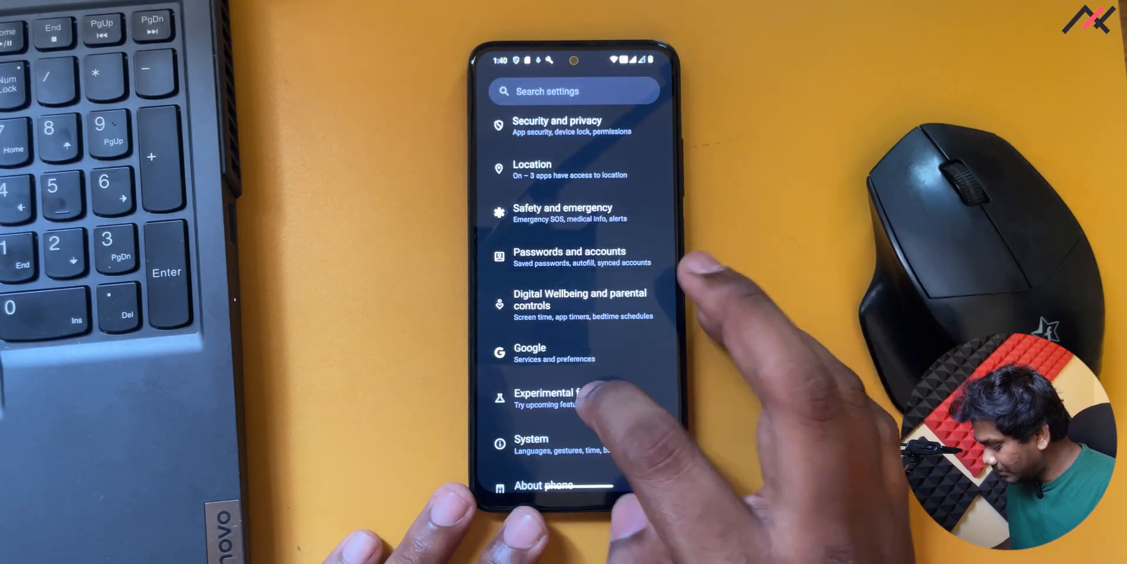
Switch on the AirPods support toggle under Experimental features, then back out.
left_click(551, 397)
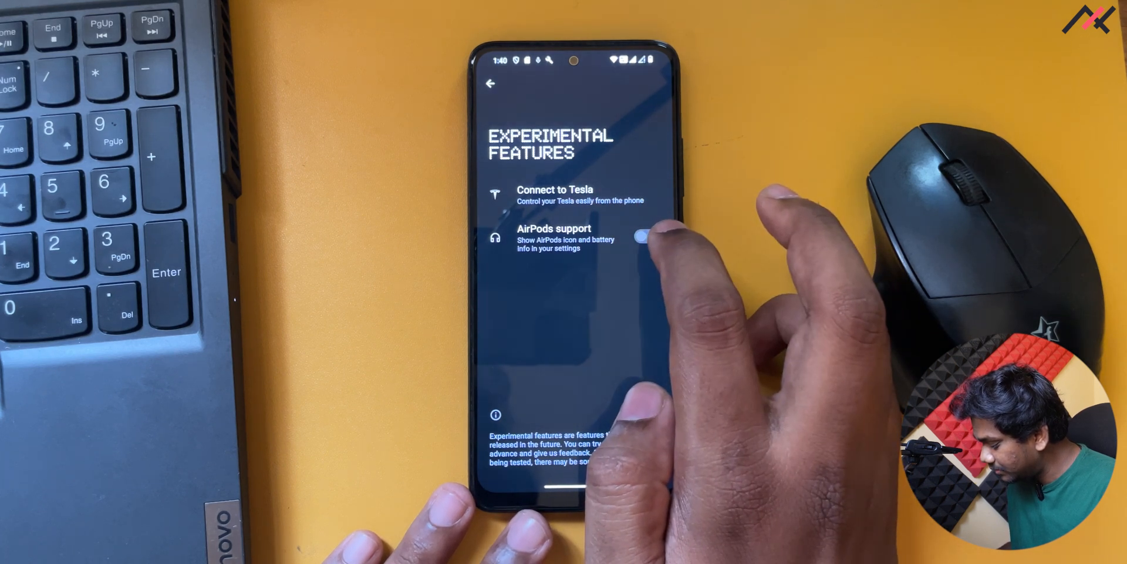
left_click(644, 237)
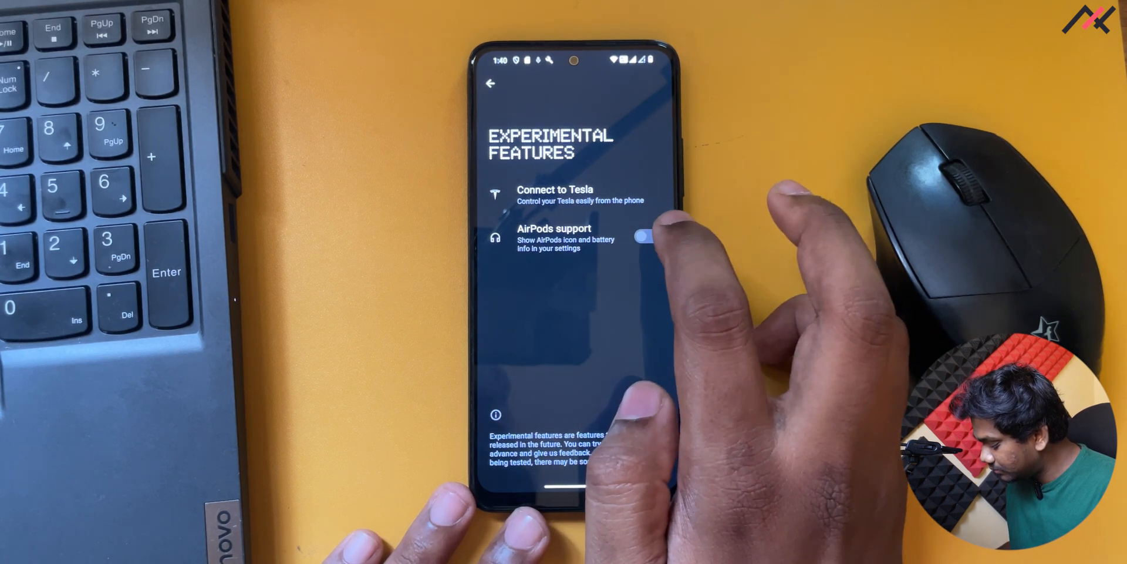
left_click(644, 237)
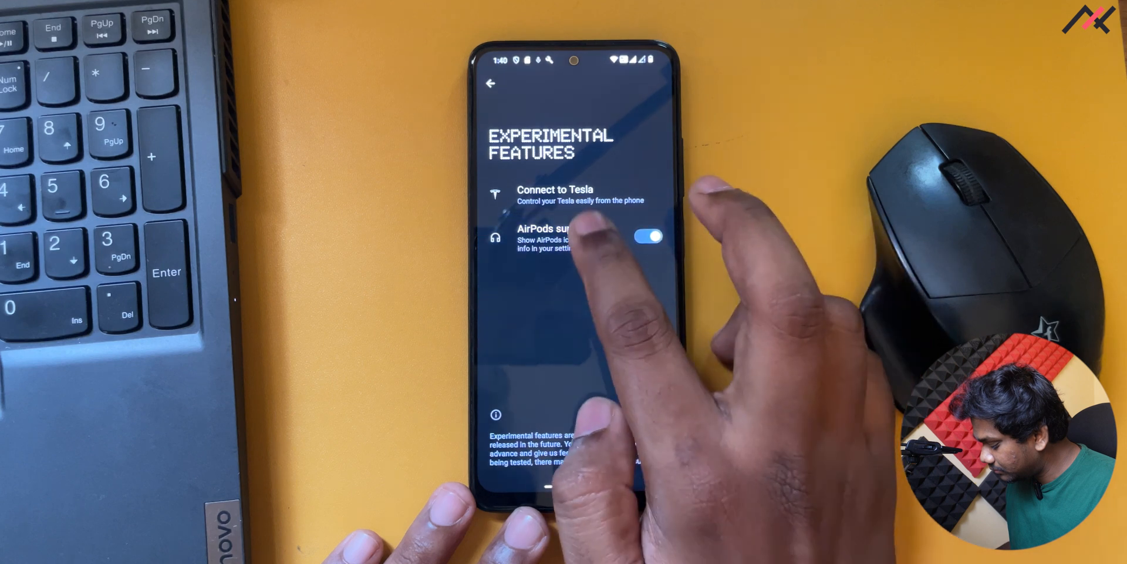
left_click(491, 83)
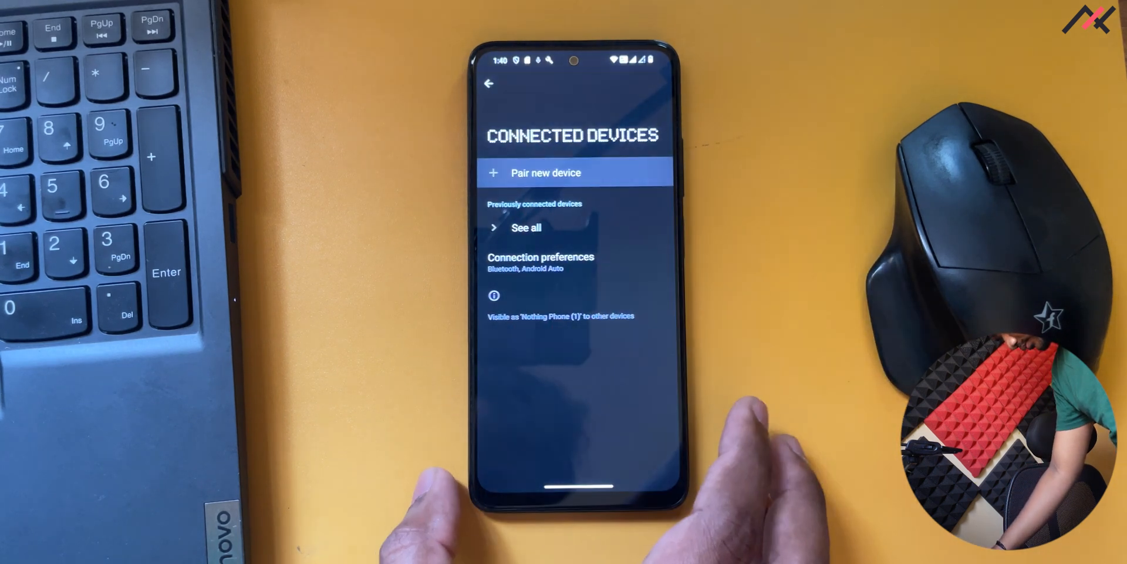
Pair the AirPods Pro via Pair new device, then return to main Settings.
left_click(545, 172)
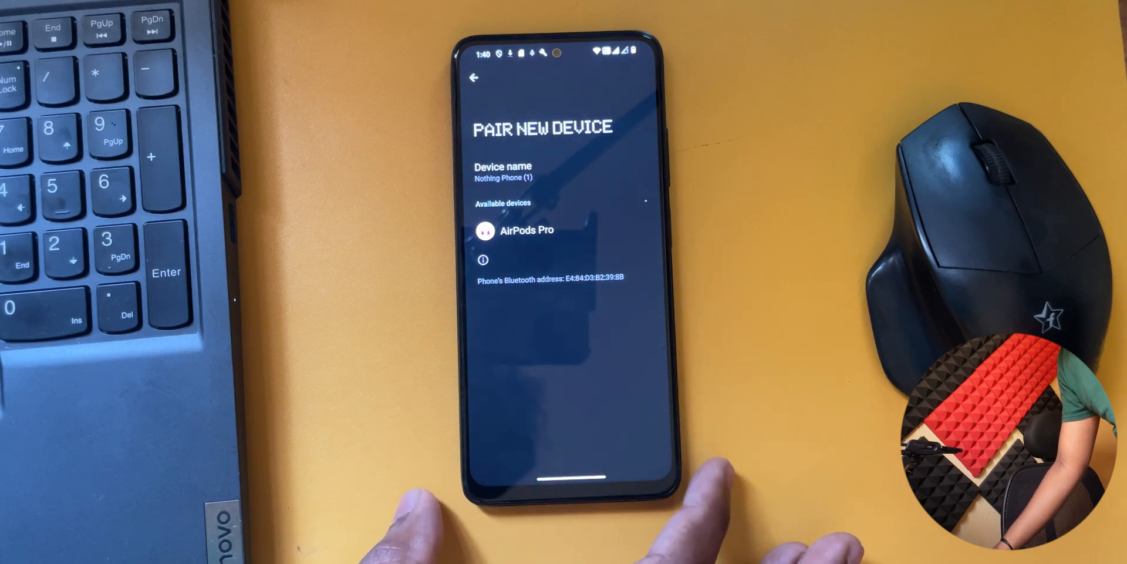
left_click(525, 230)
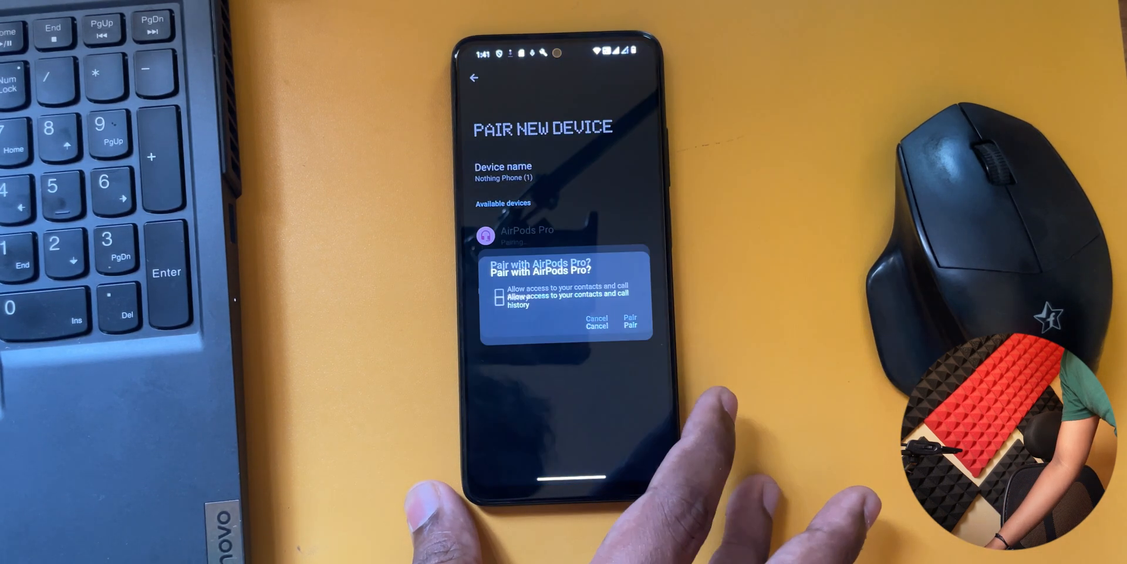
left_click(630, 324)
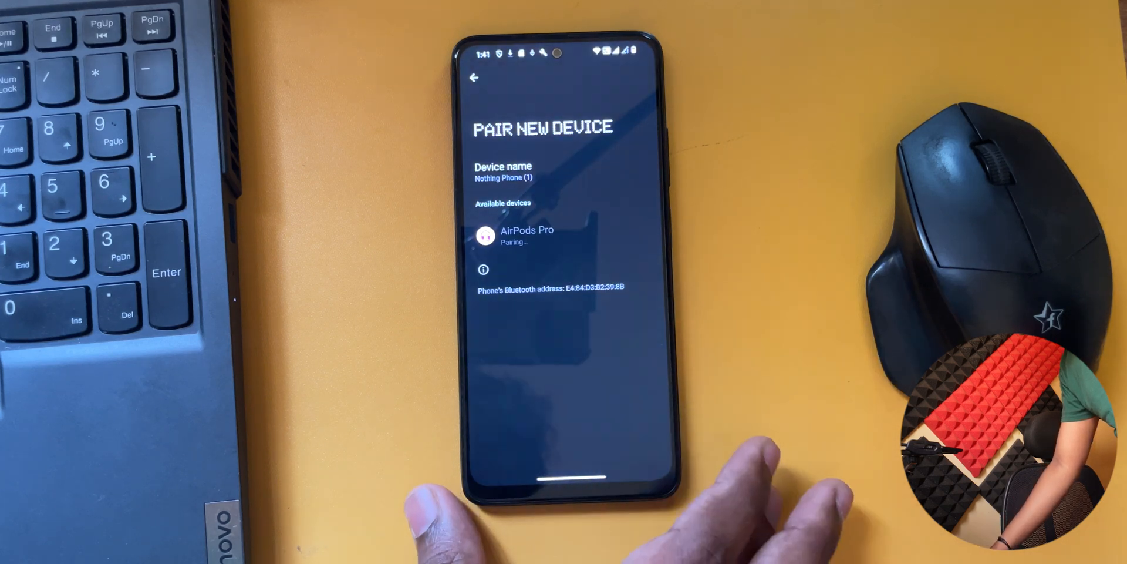
left_click(474, 77)
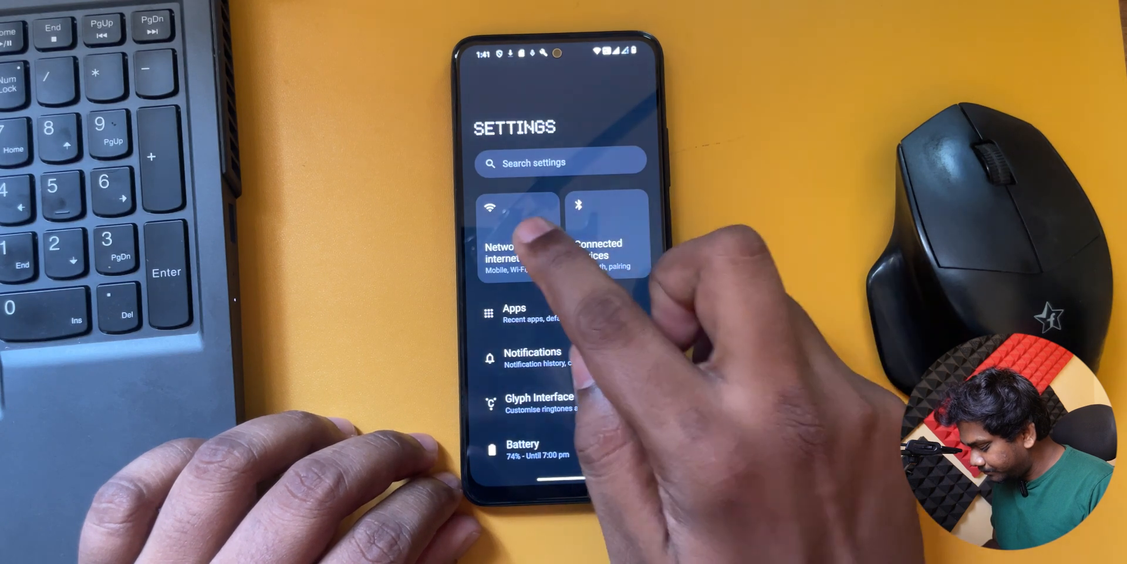
View Network and internet, Connected devices and Apps settings, returning to Settings each time.
left_click(516, 244)
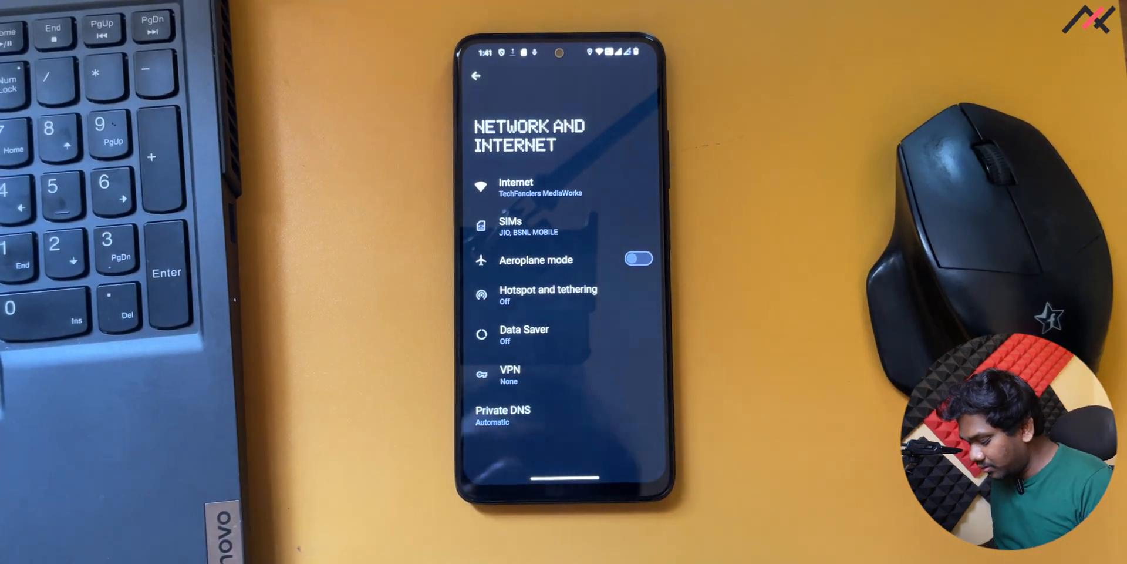
left_click(475, 76)
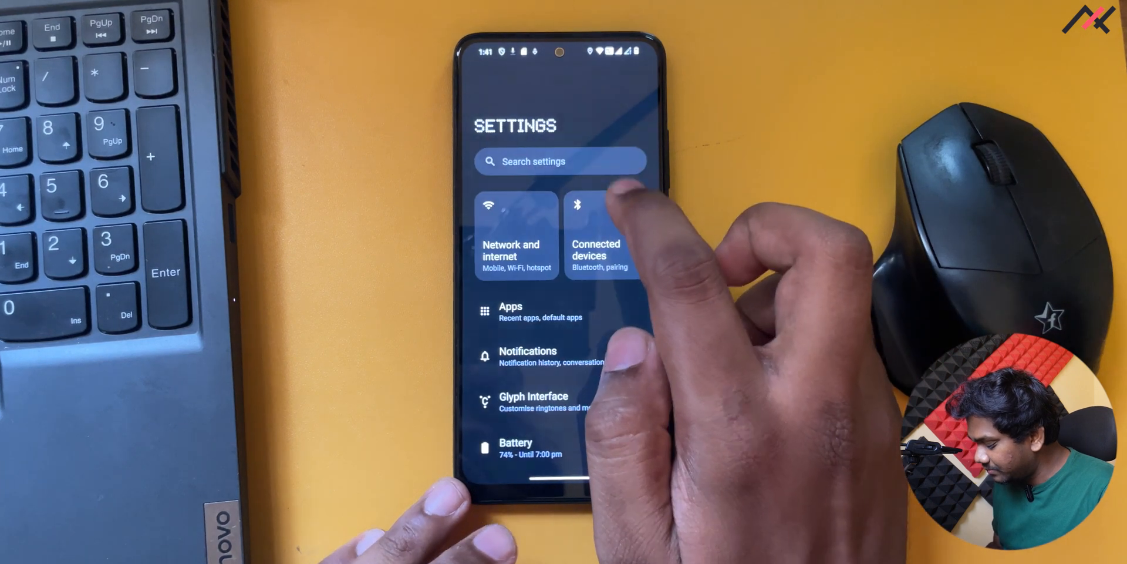
left_click(596, 238)
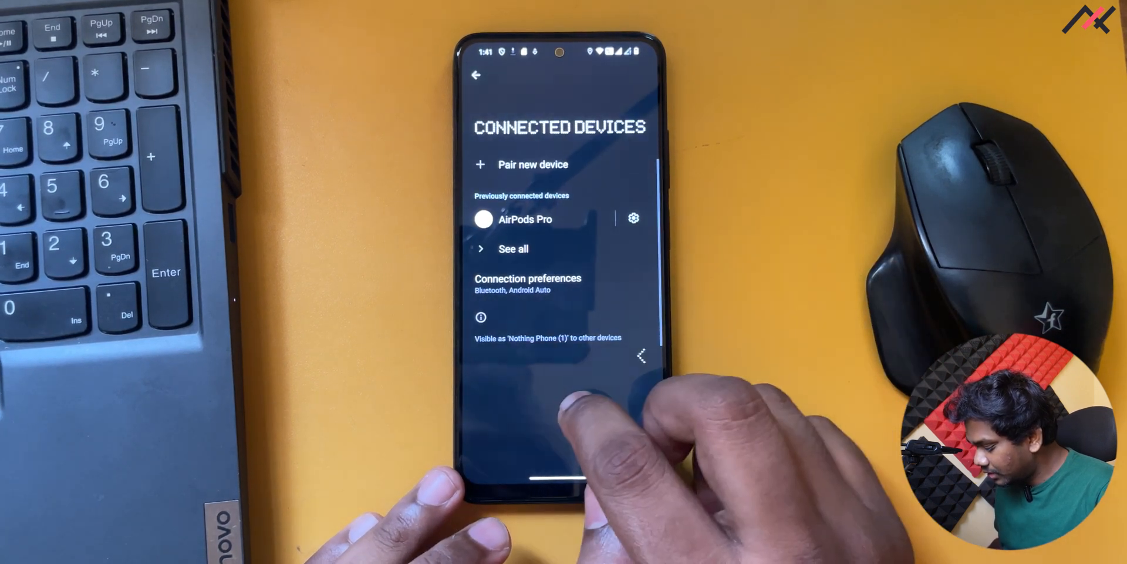
left_click(476, 76)
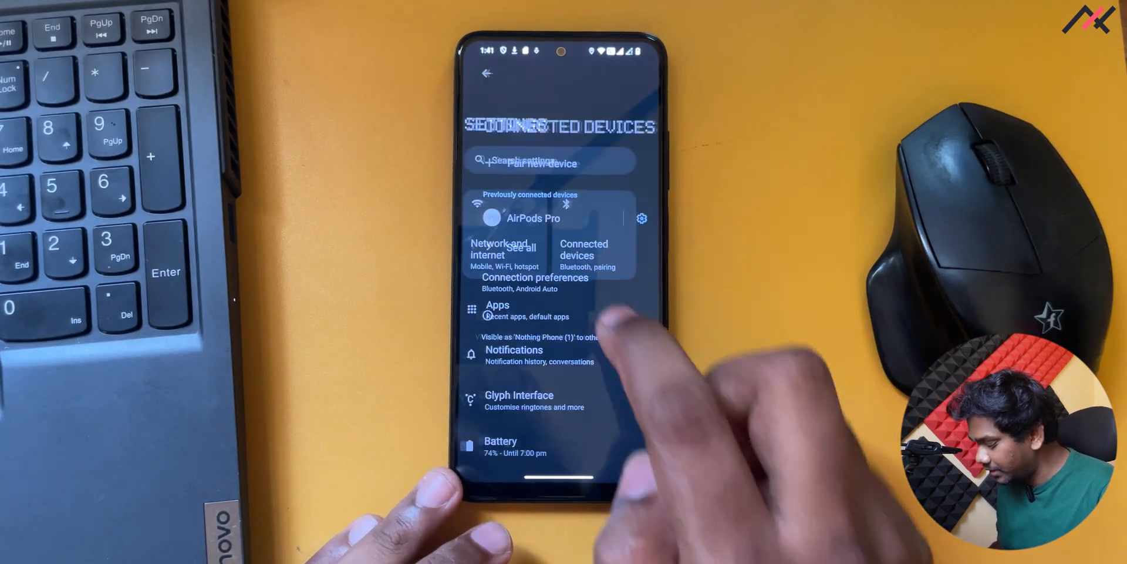
left_click(497, 310)
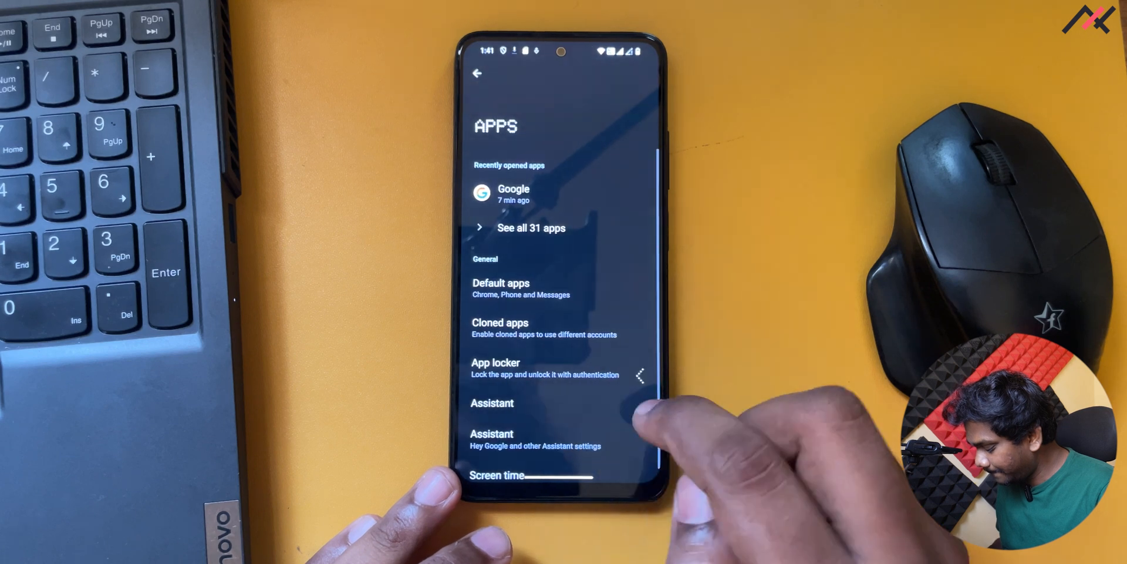
left_click(477, 74)
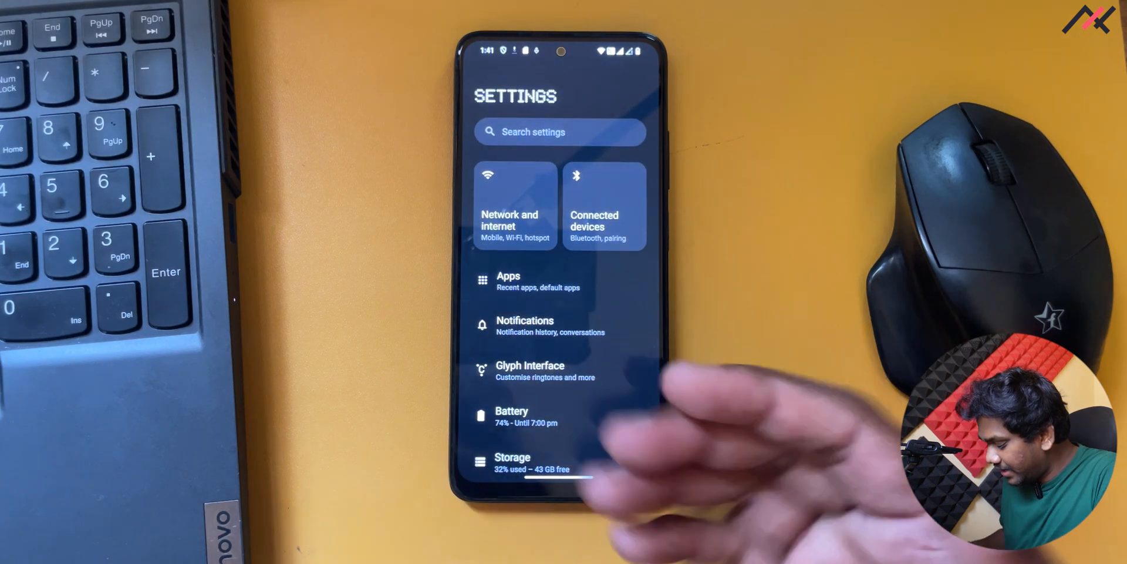
Open the Notifications settings and scroll down through them.
left_click(508, 281)
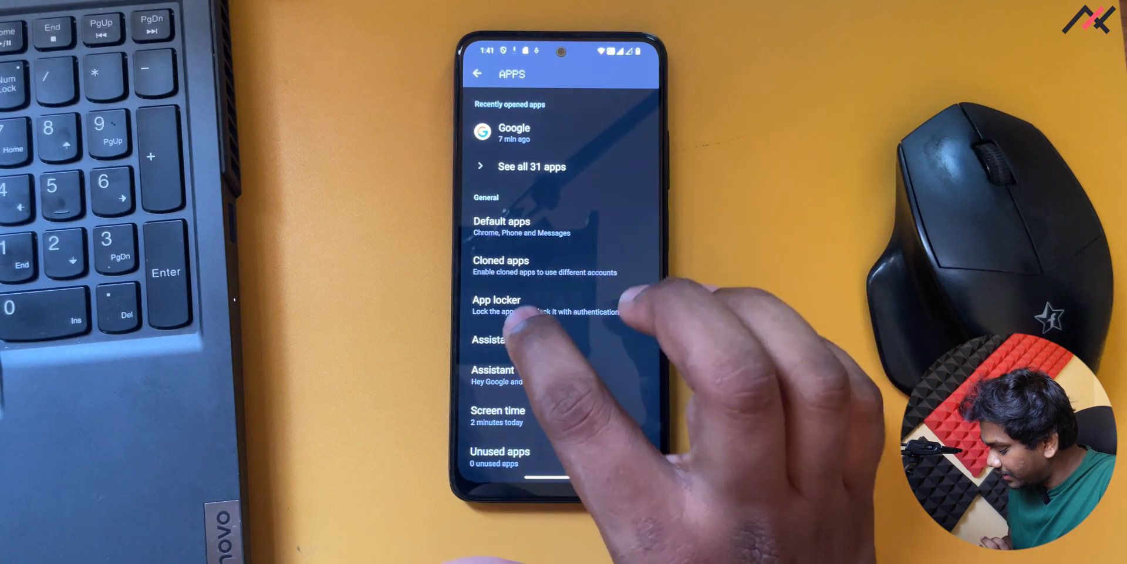
scroll("down", 3)
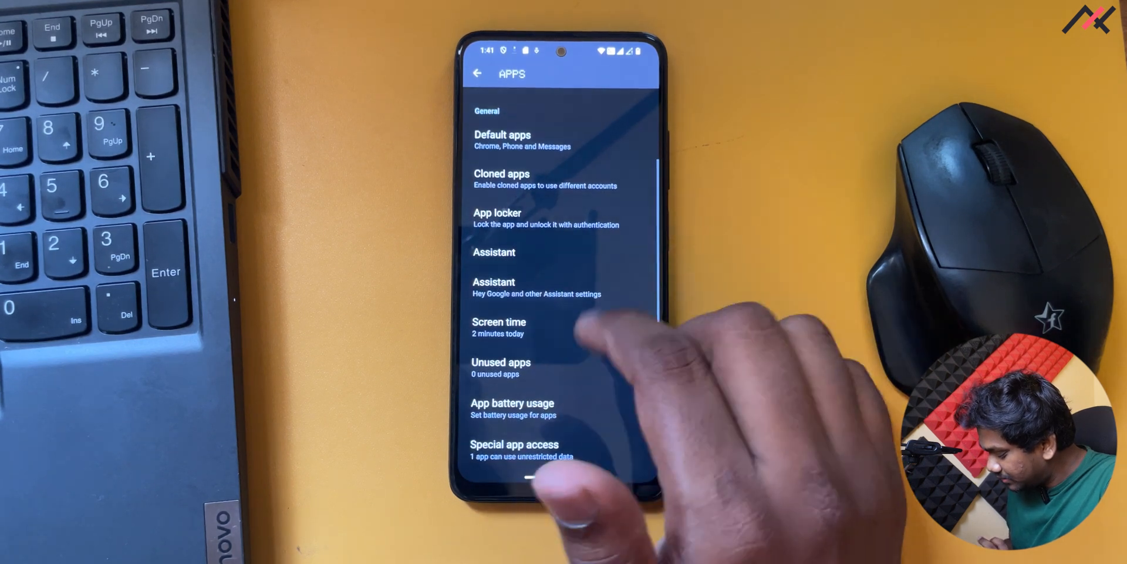
scroll("down", 3)
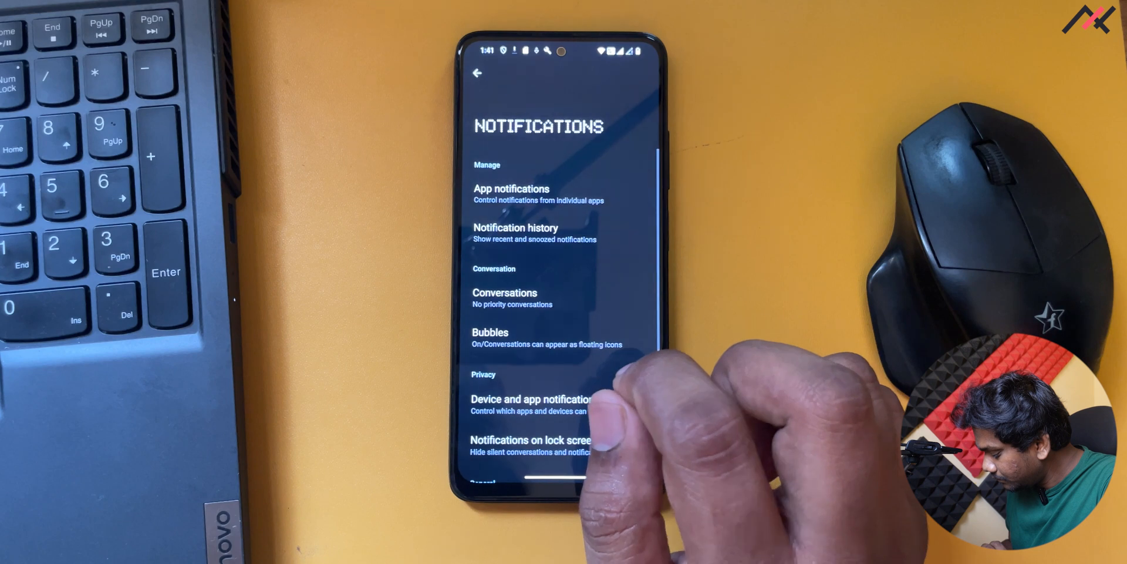
scroll("down", 3)
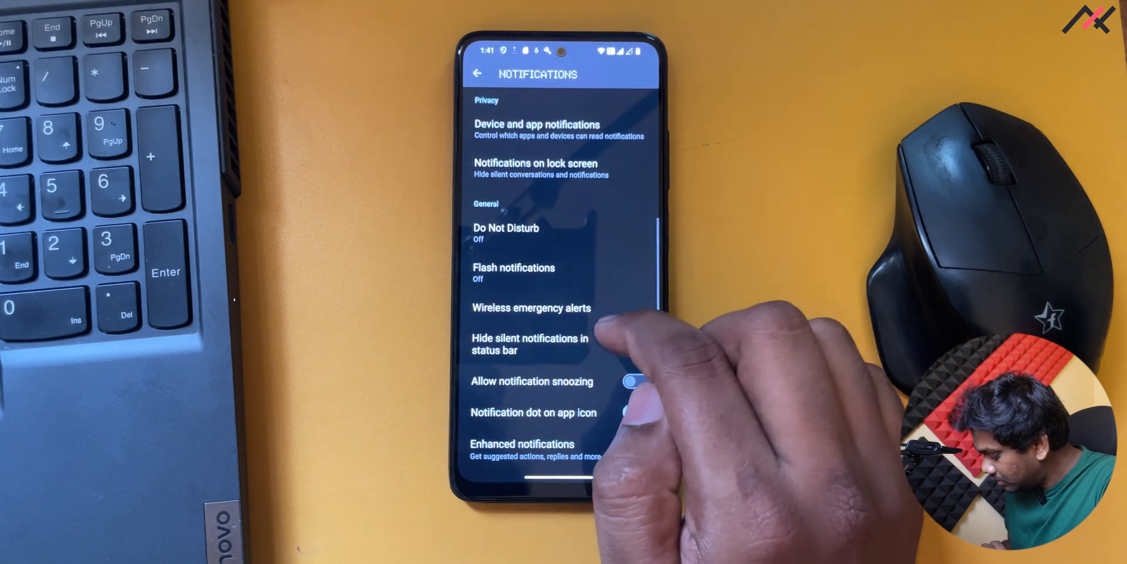
Go back to Settings and scroll through the Glyph Interface options.
left_click(476, 73)
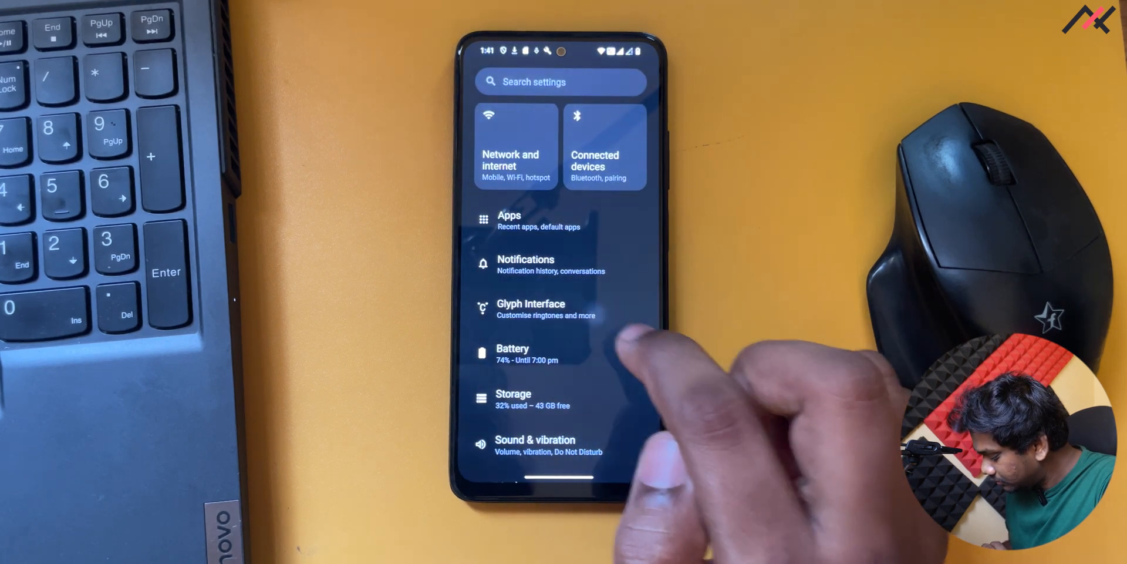
left_click(531, 309)
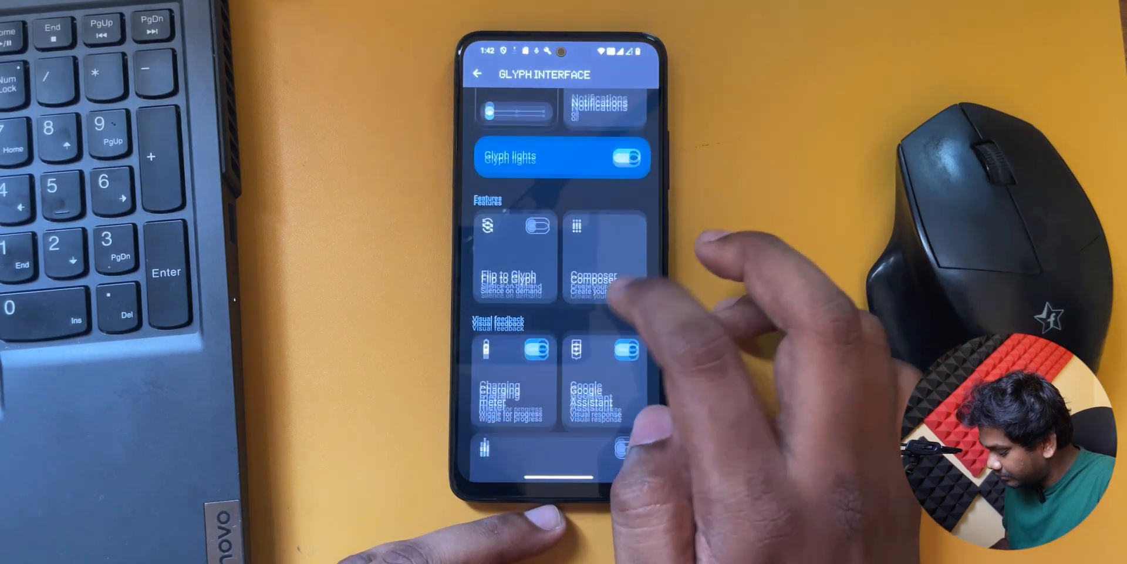
scroll("down", 3)
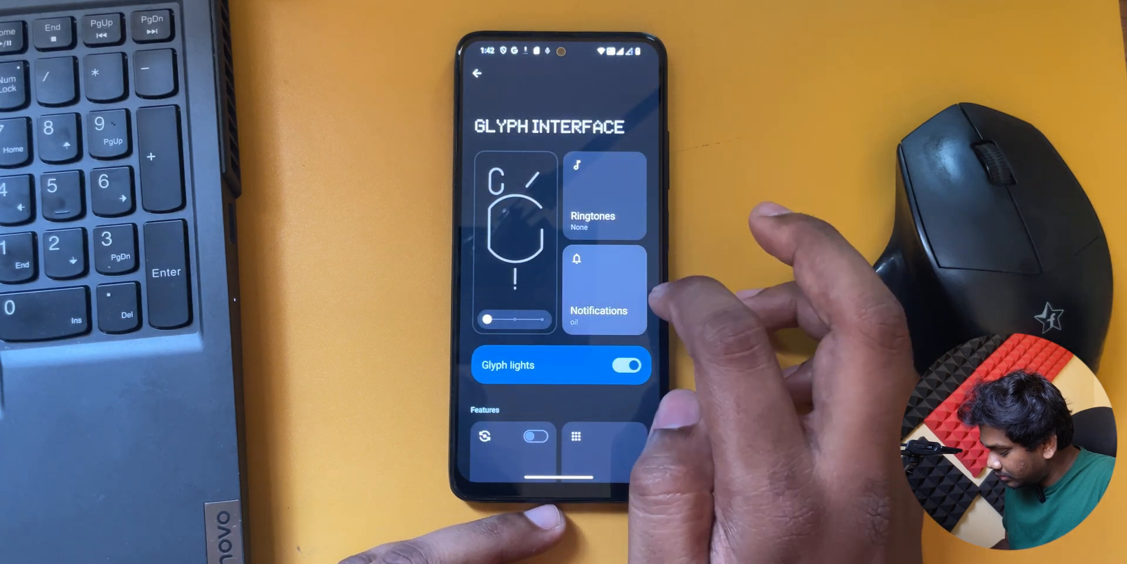
Look through the Nothing Machines (1) Glyph notification sounds, then back out.
left_click(605, 288)
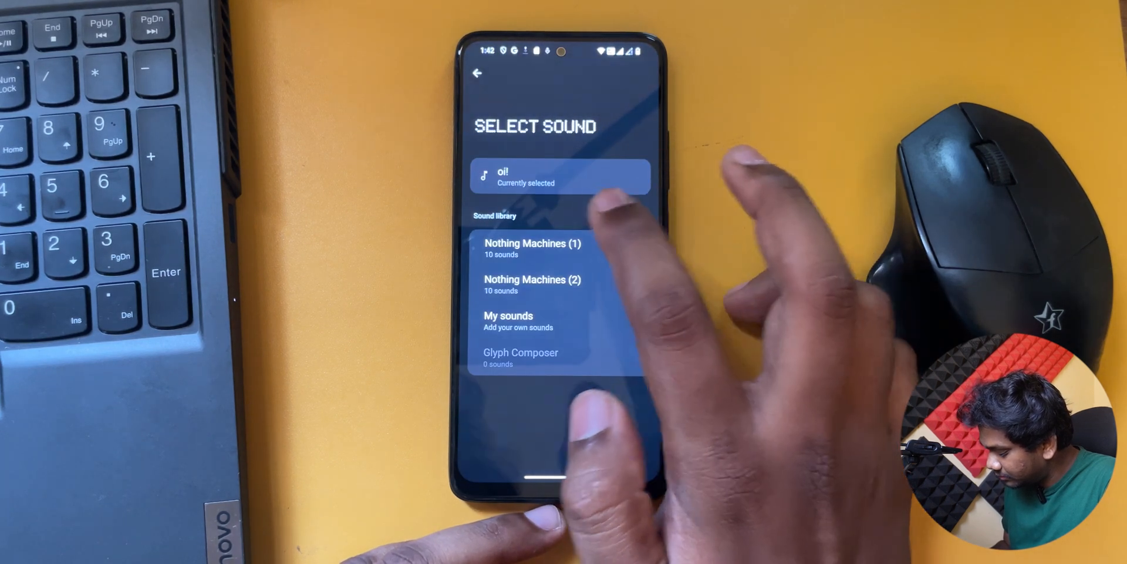
left_click(532, 248)
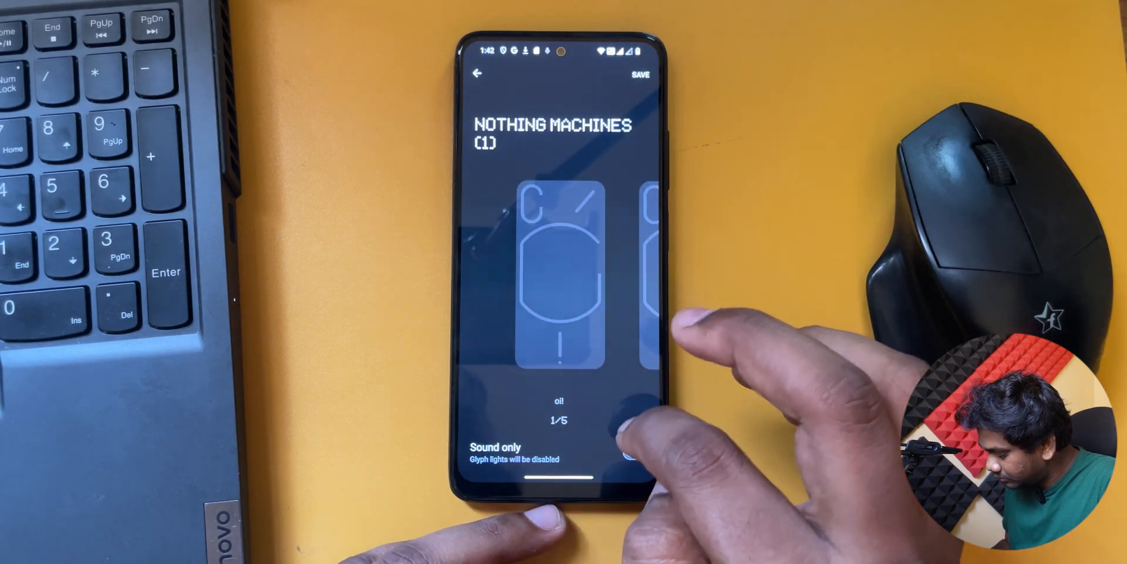
left_click(477, 74)
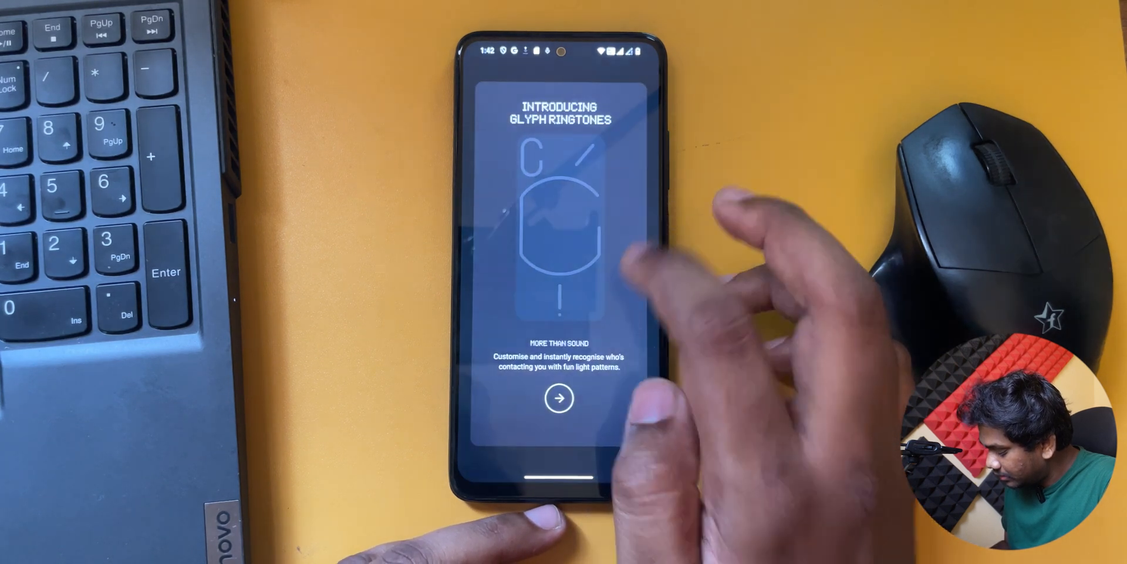
Dismiss the ringtones intro, browse Nothing Machines (1) and (2), and save ripple.
left_click(558, 398)
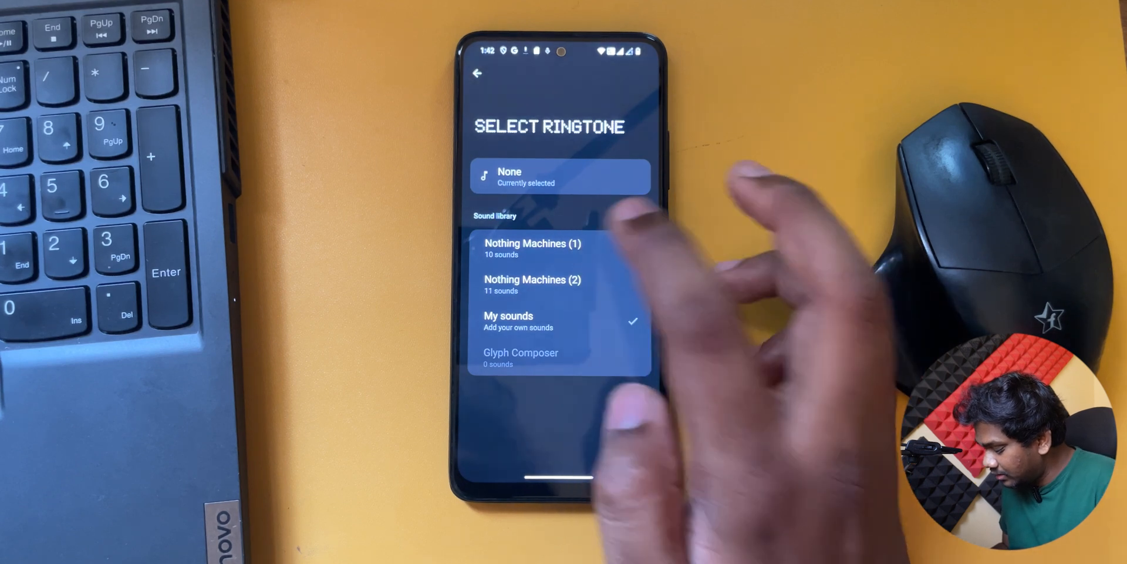
left_click(532, 248)
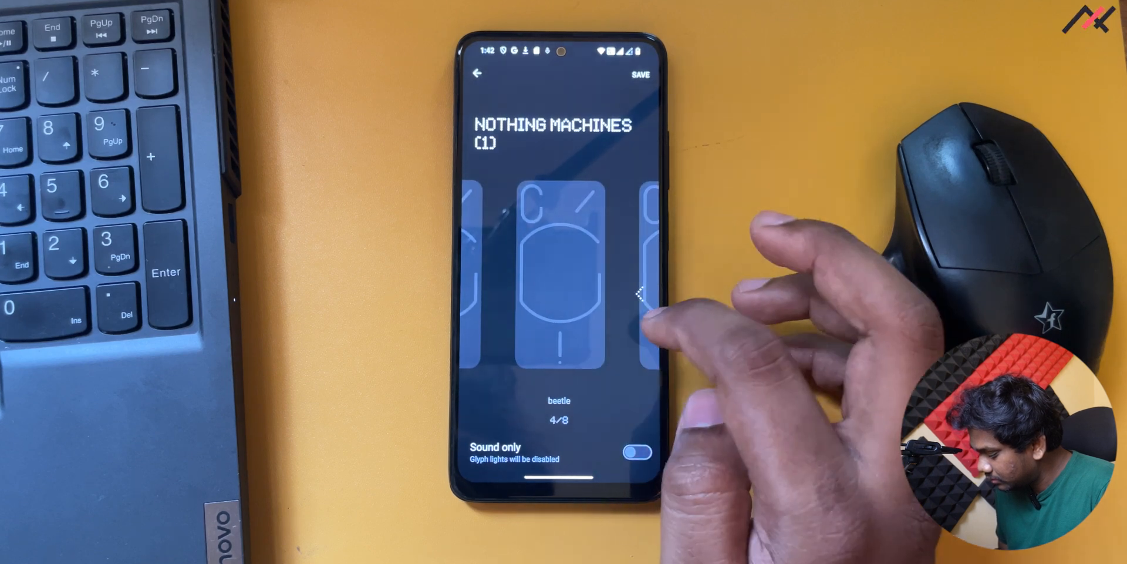
left_click(476, 74)
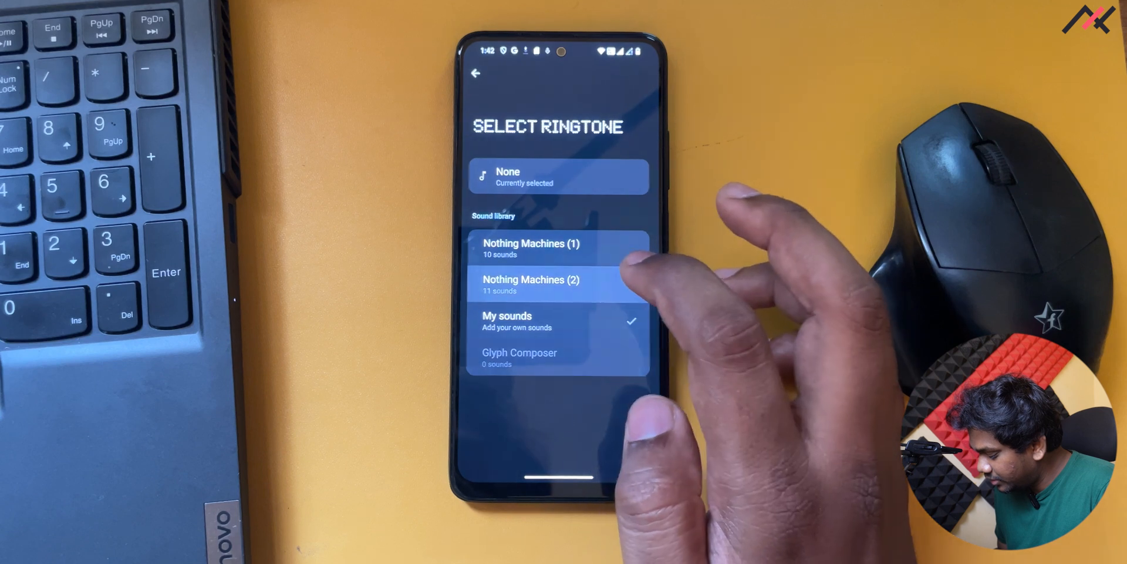
left_click(531, 285)
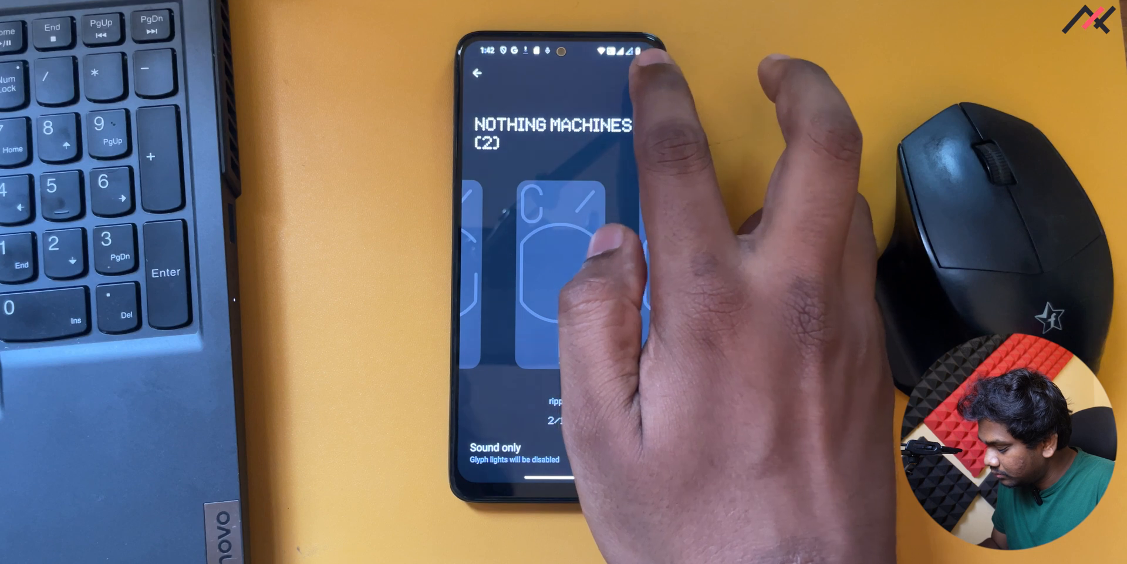
left_click(637, 451)
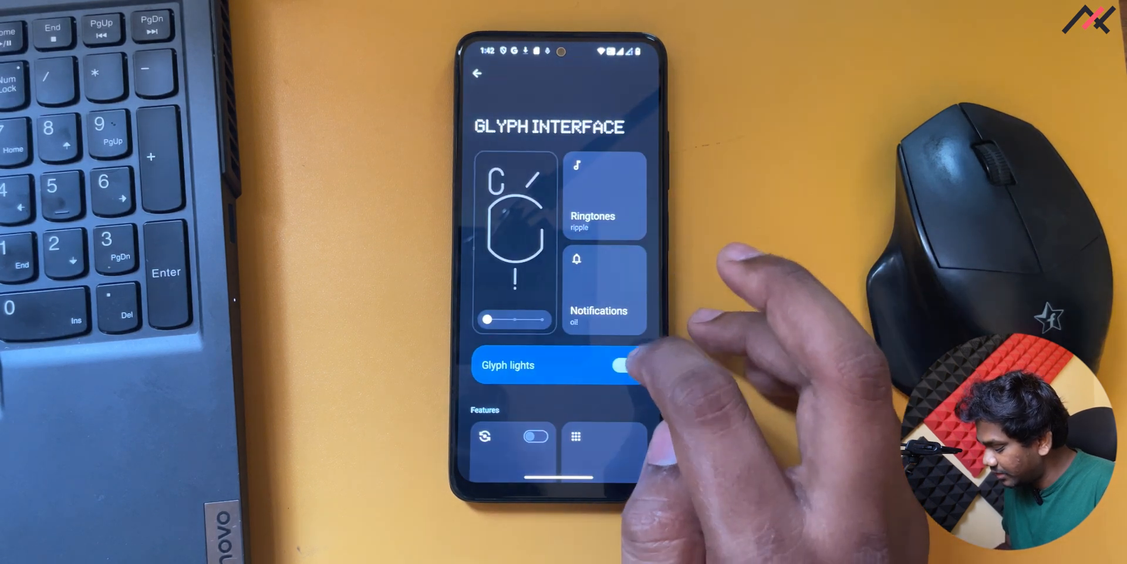
Return to Glyph Interface, scroll its visual feedback options, then go back to Settings.
left_click(604, 196)
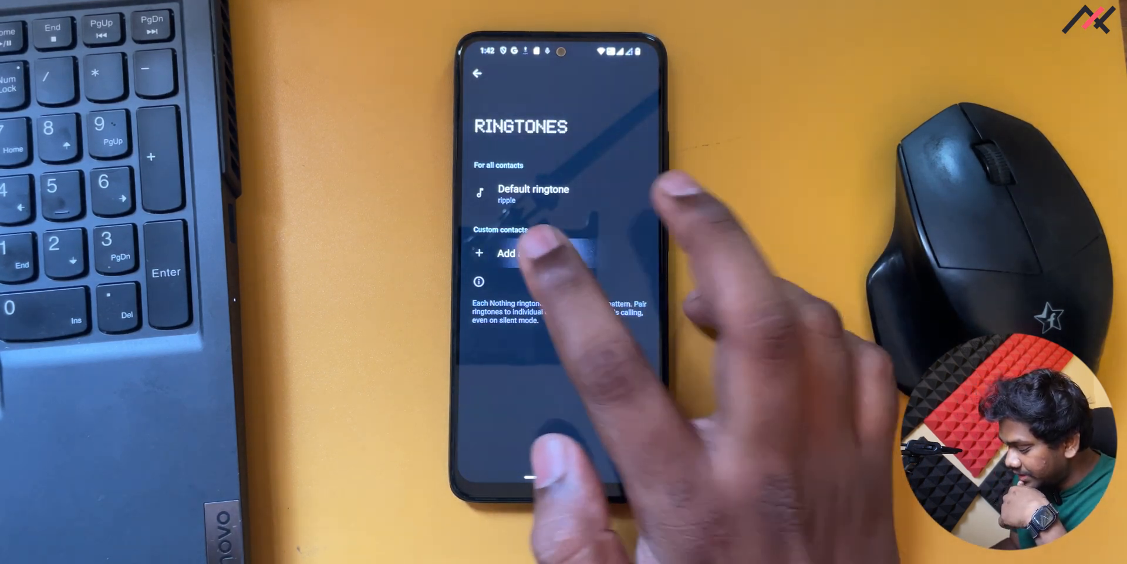
left_click(506, 252)
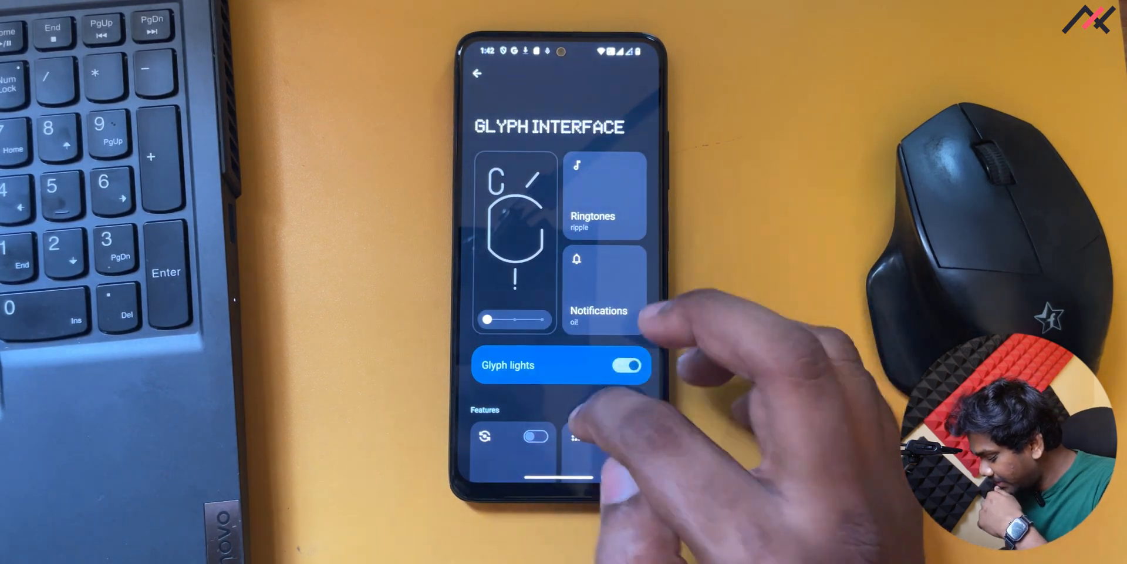
scroll("down", 3)
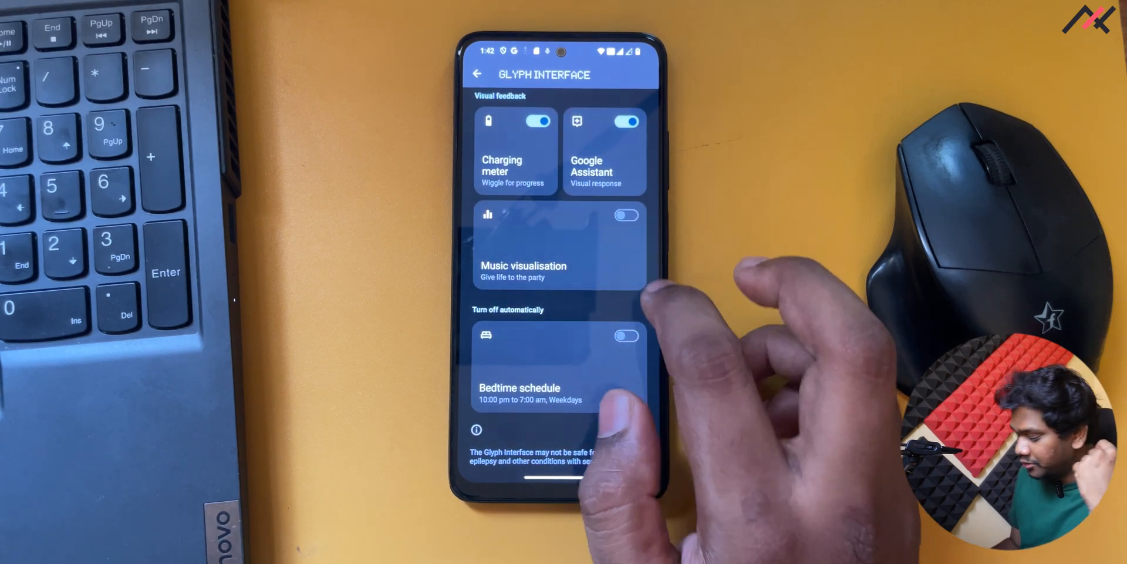
left_click(477, 73)
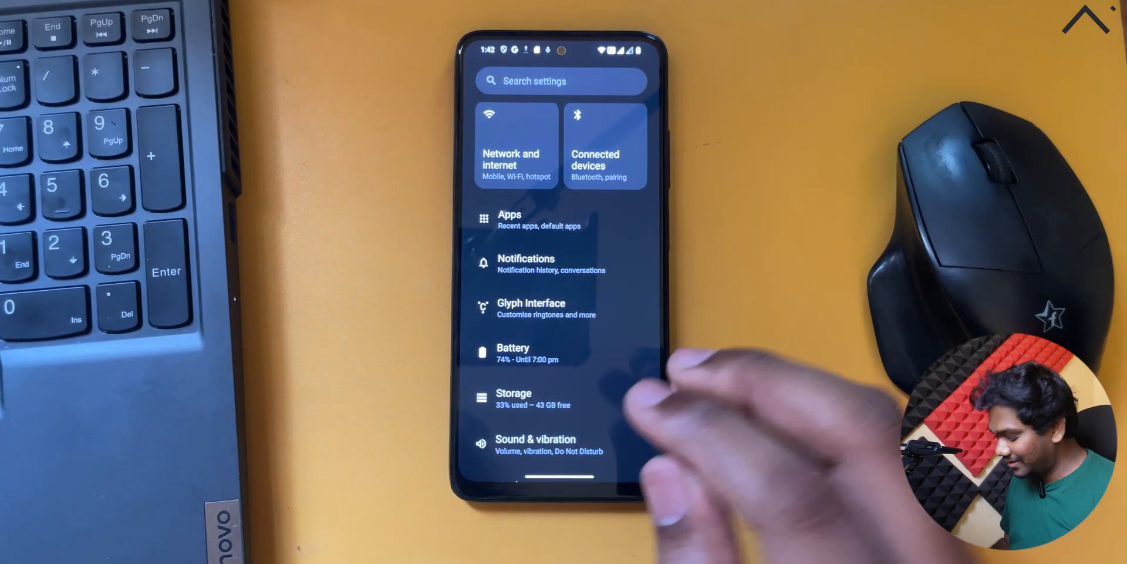
After a look at Battery Share, switch on Battery percentage, then return to Settings.
left_click(513, 352)
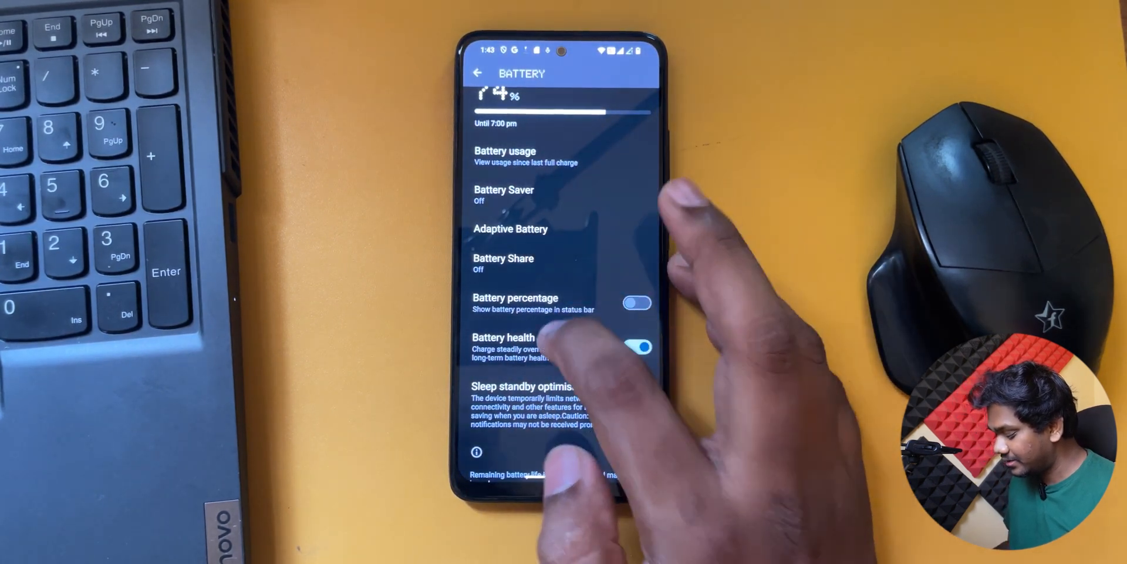
left_click(503, 258)
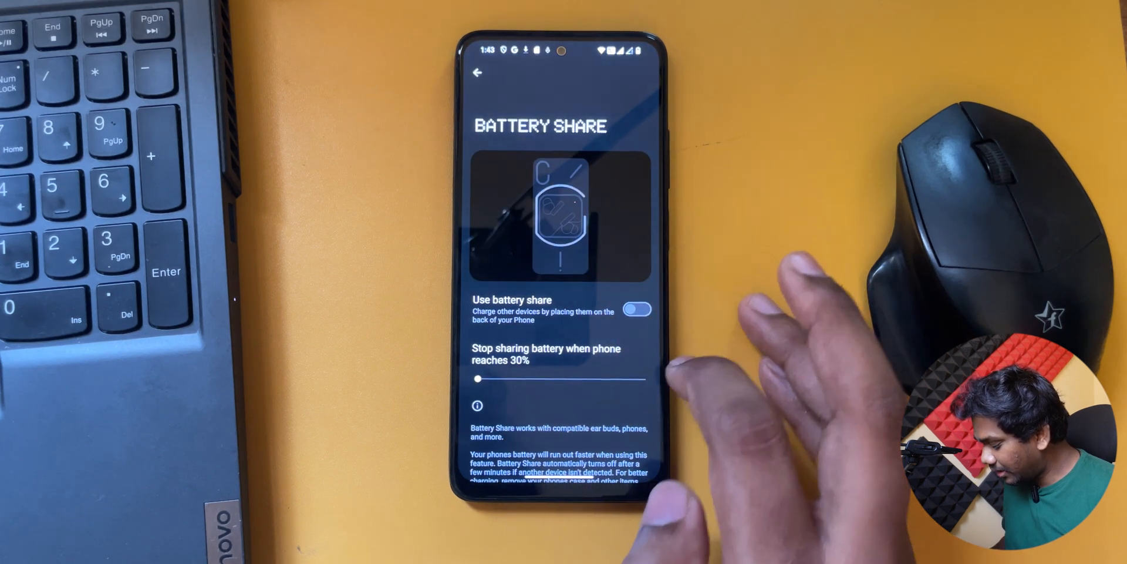
left_click(477, 72)
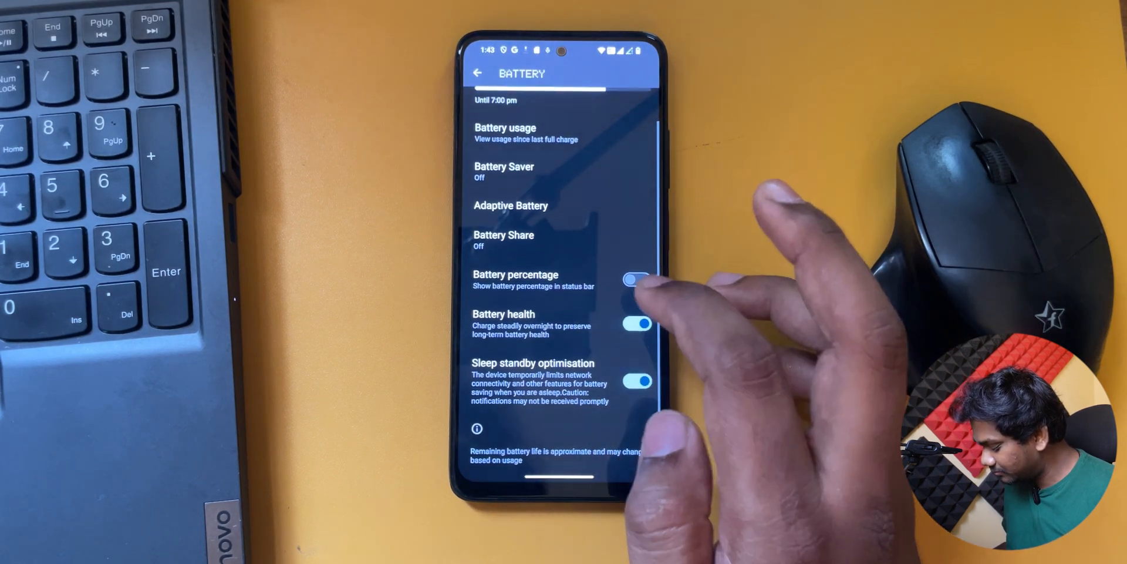
left_click(636, 281)
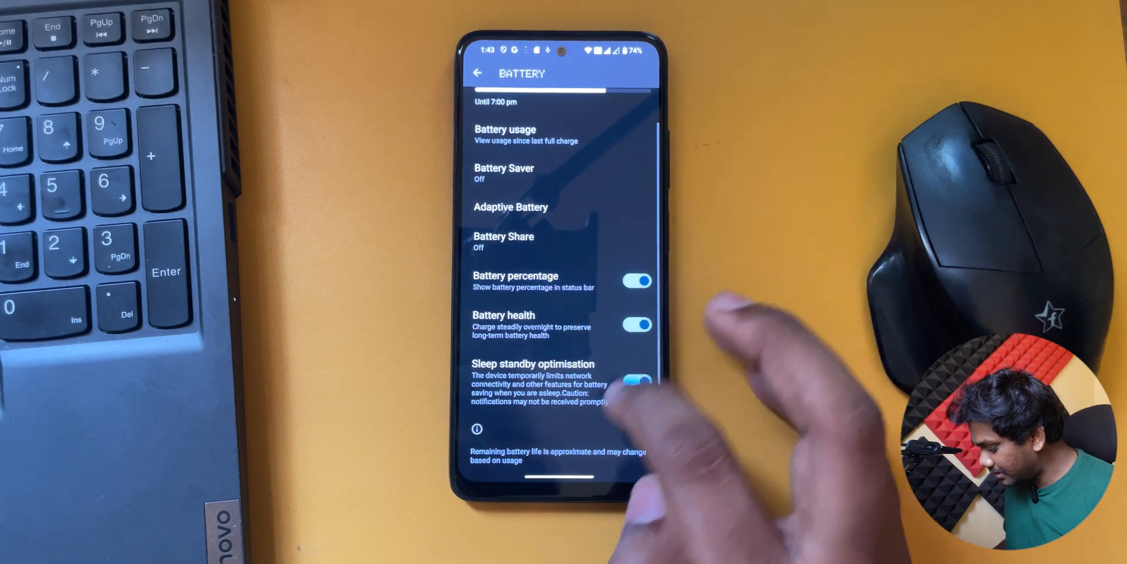
left_click(477, 73)
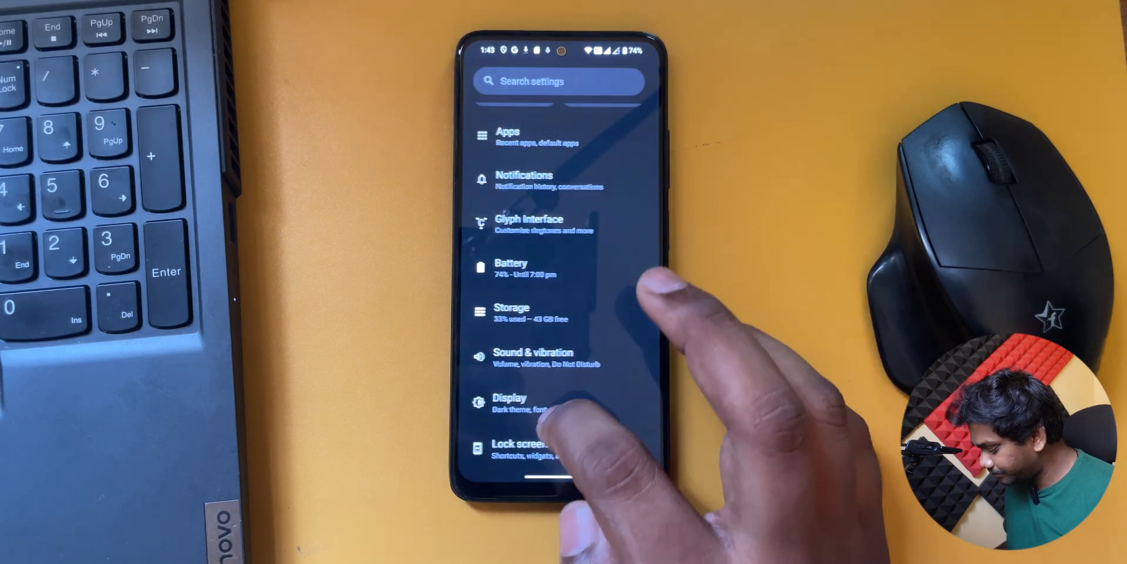
left_click(512, 312)
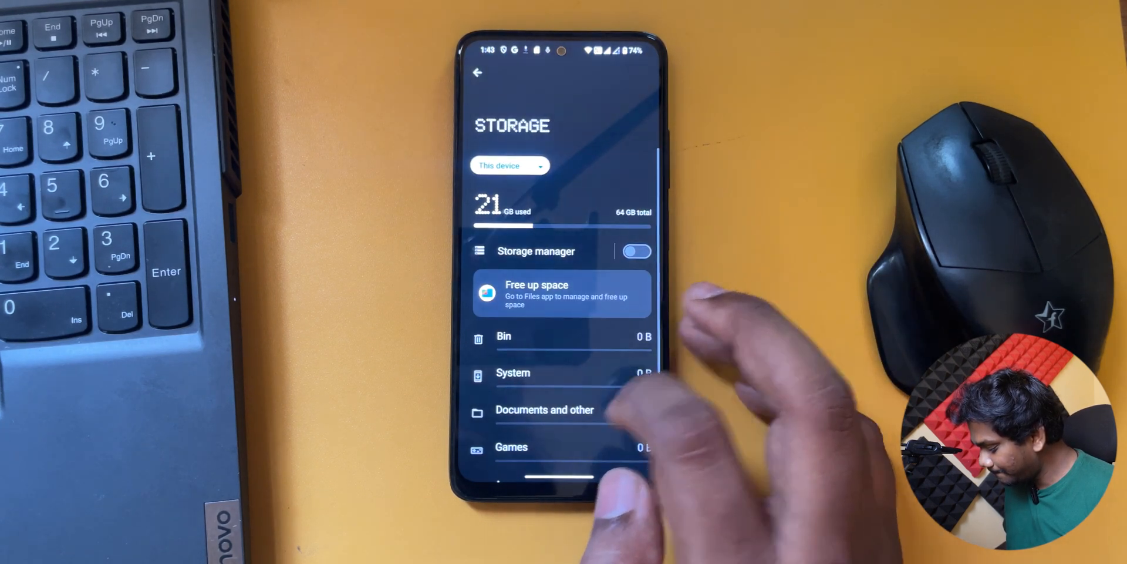
left_click(477, 73)
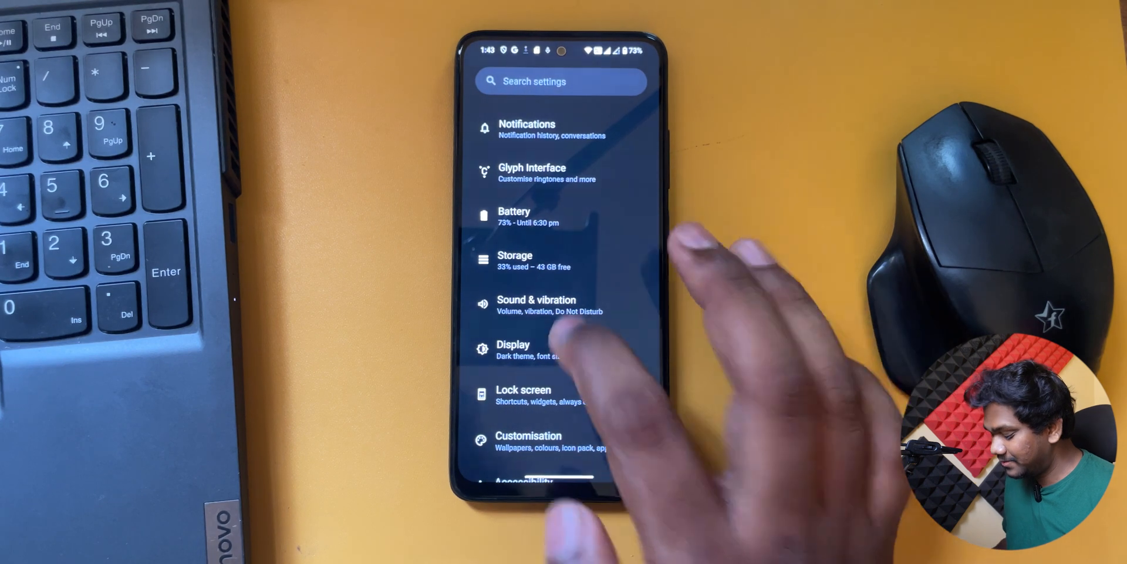
left_click(535, 305)
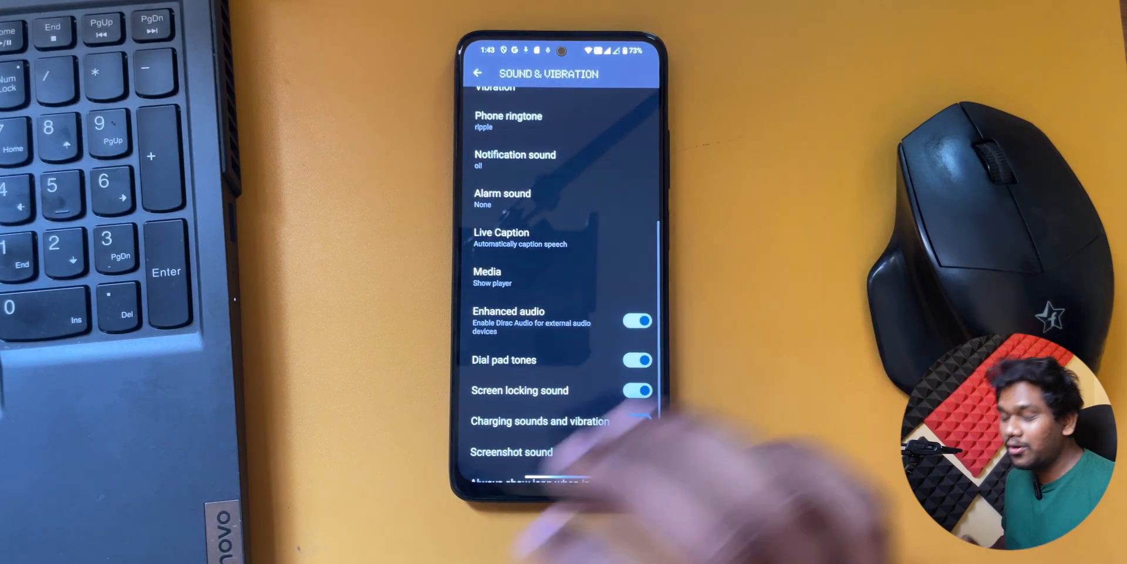
left_click(637, 420)
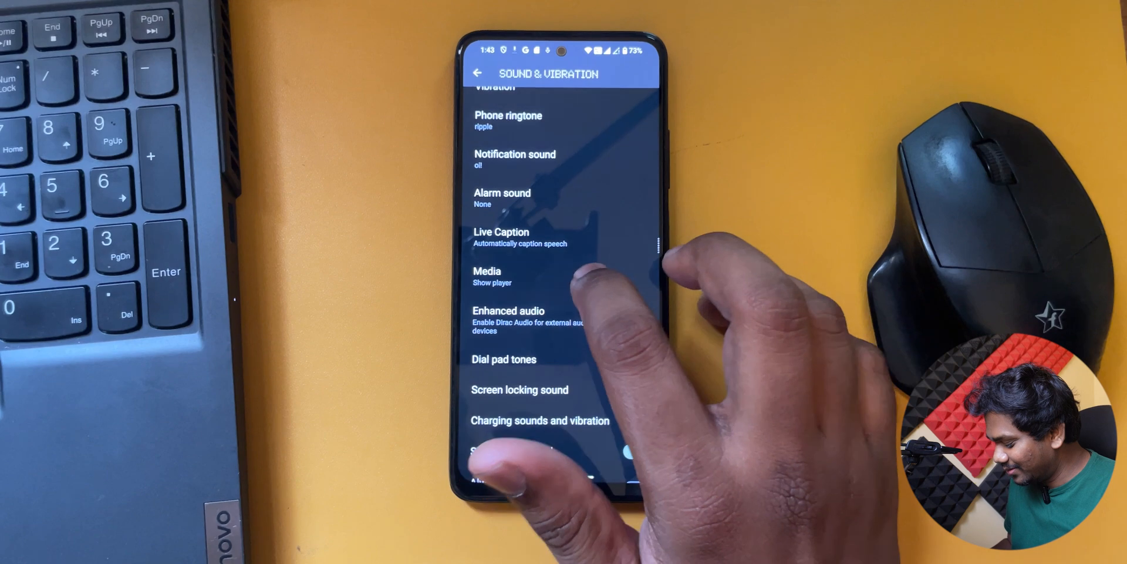
left_click(476, 74)
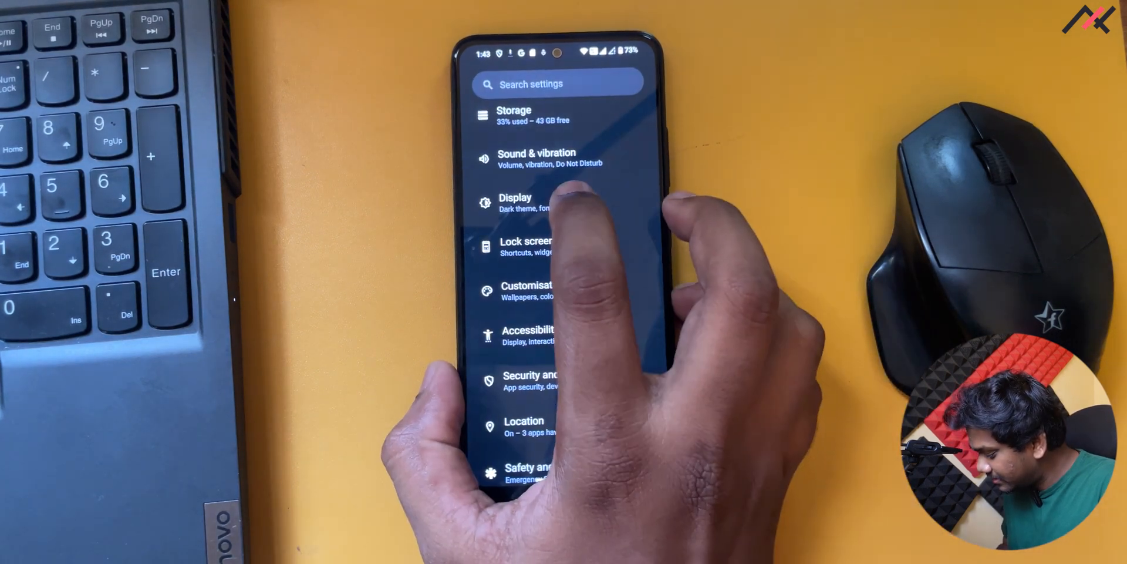
Reach the Status bar page from Display settings, with Show internet speed on.
left_click(515, 202)
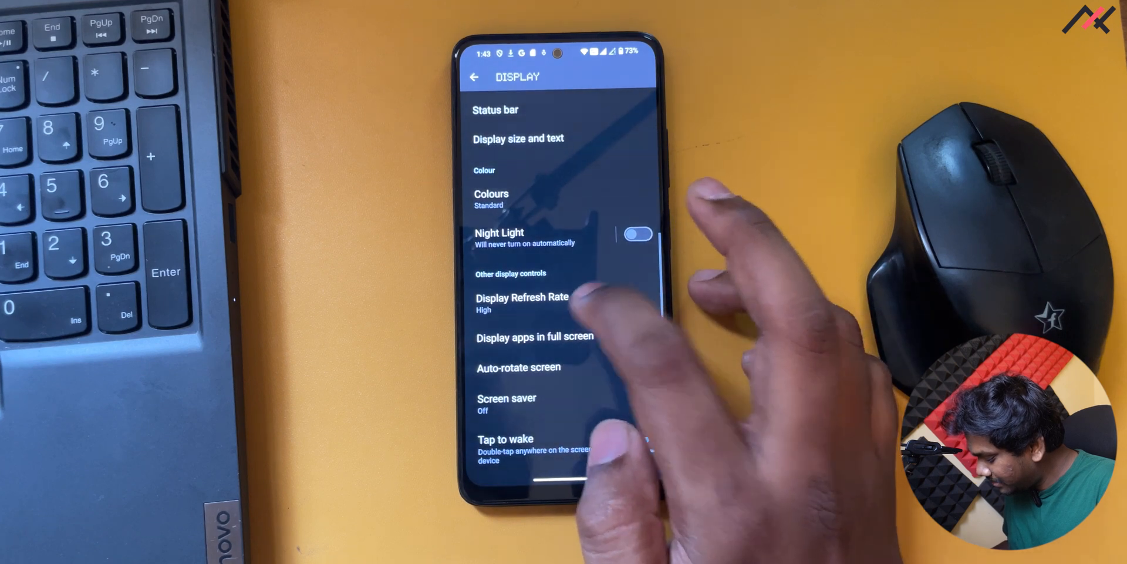
left_click(522, 303)
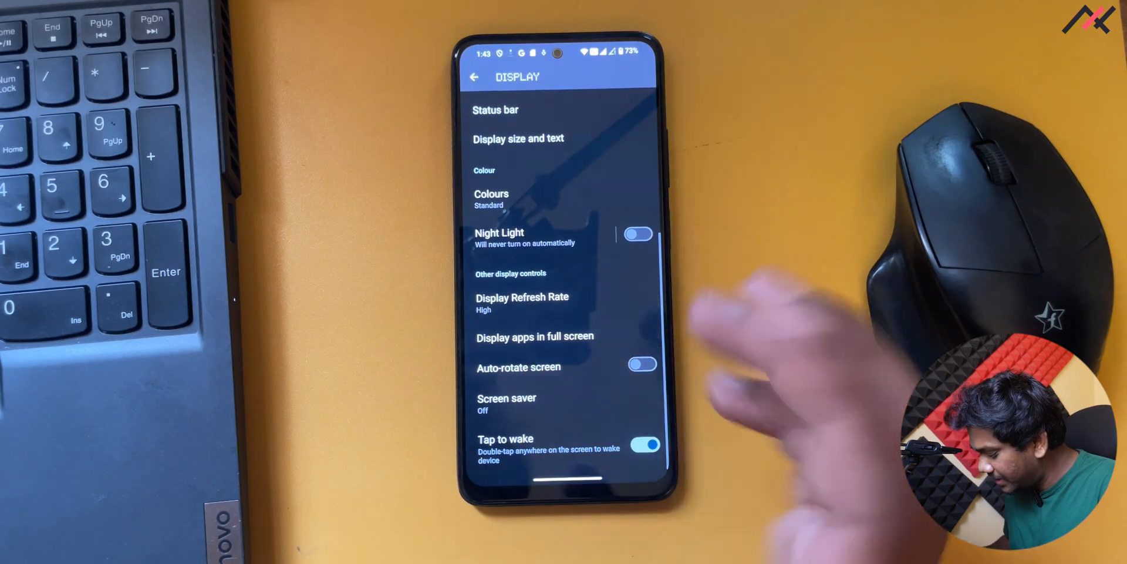
scroll("down", 3)
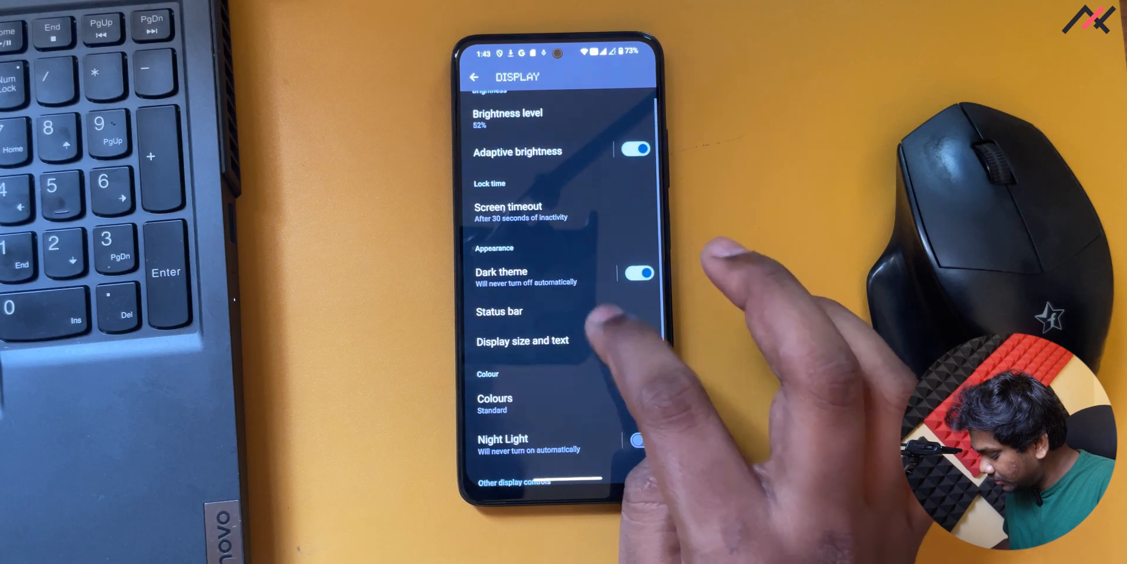
left_click(499, 311)
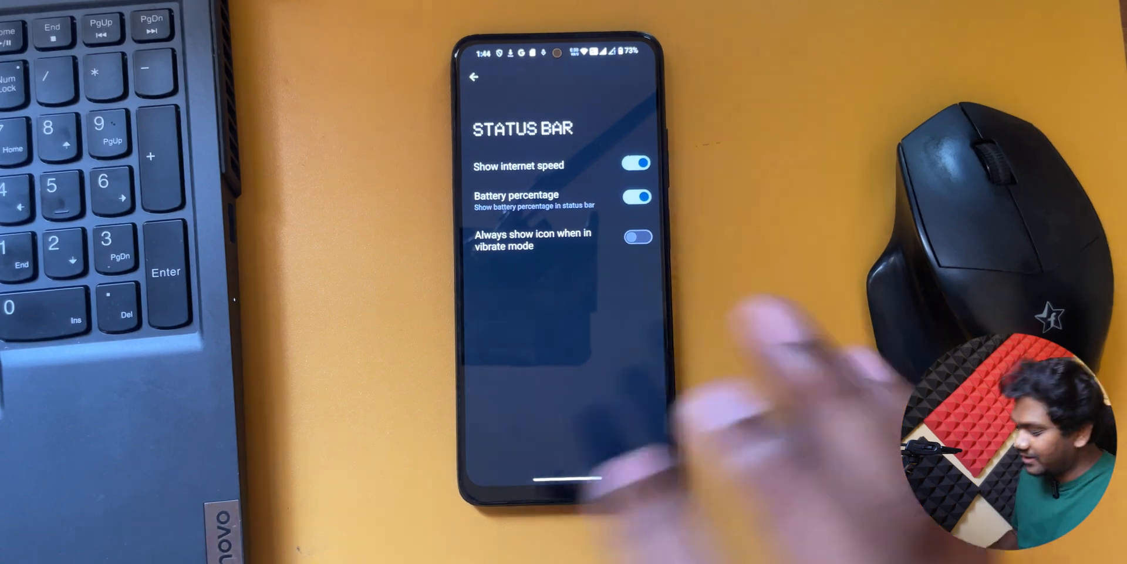
Open Lock screen > Lockscreen widgets and put the Analogue clock in the first slot.
left_click(473, 77)
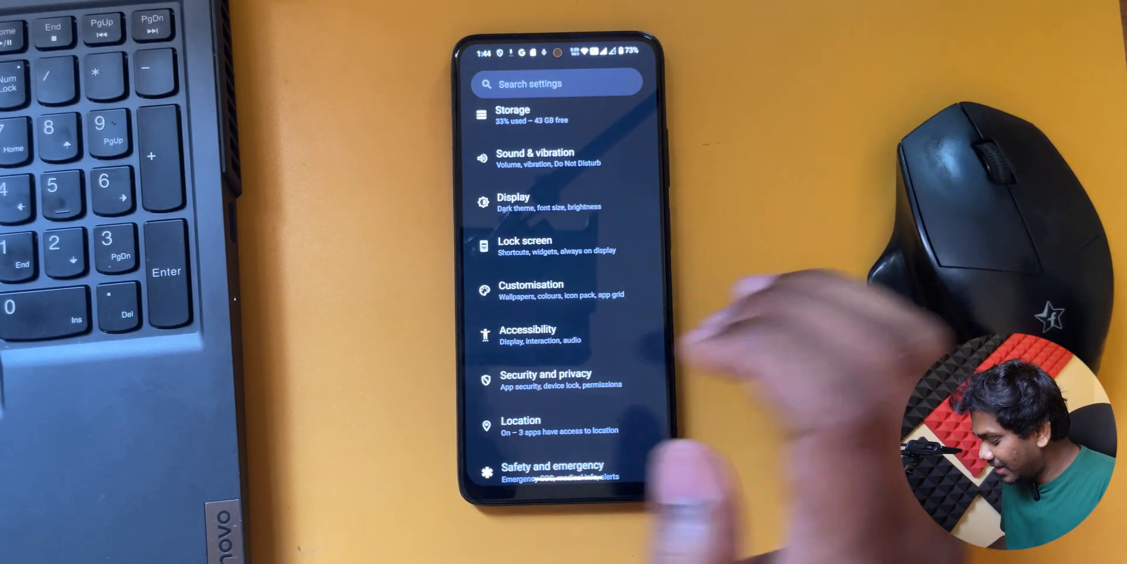
scroll("down", 3)
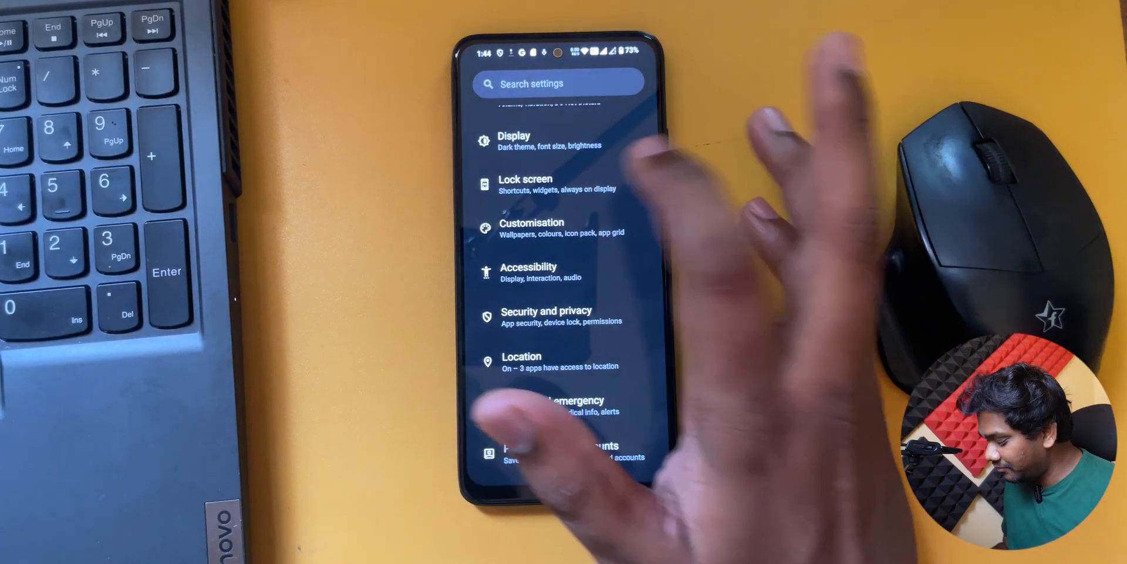
left_click(557, 184)
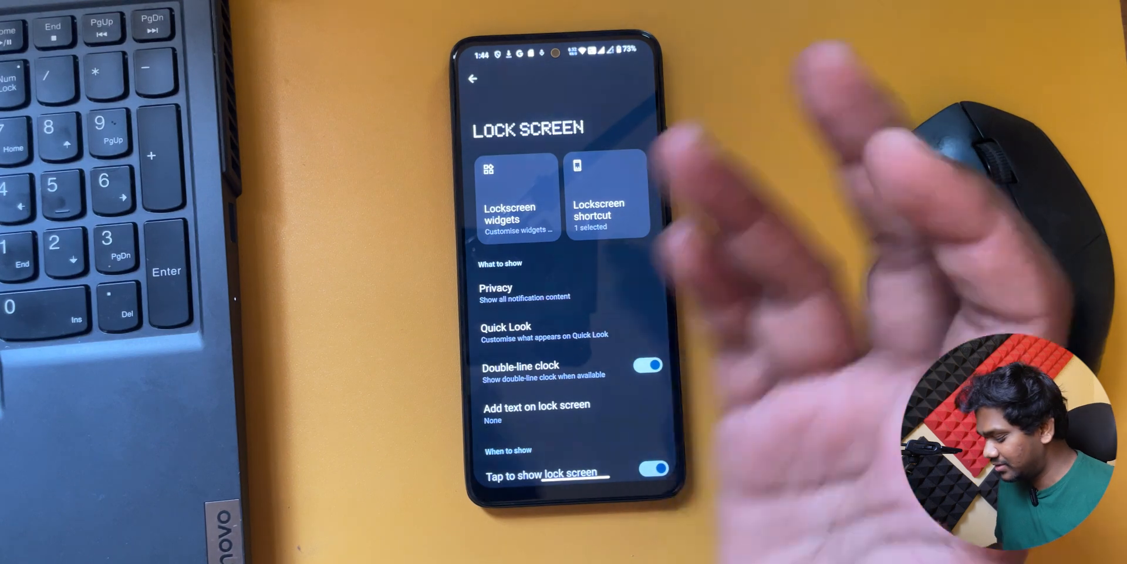
left_click(518, 194)
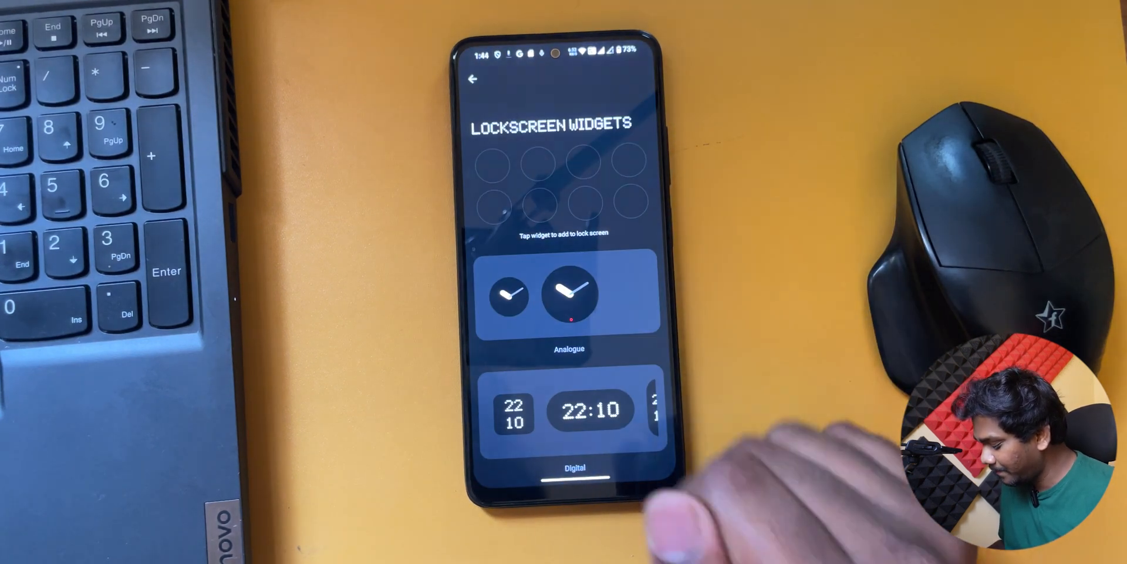
scroll("down", 3)
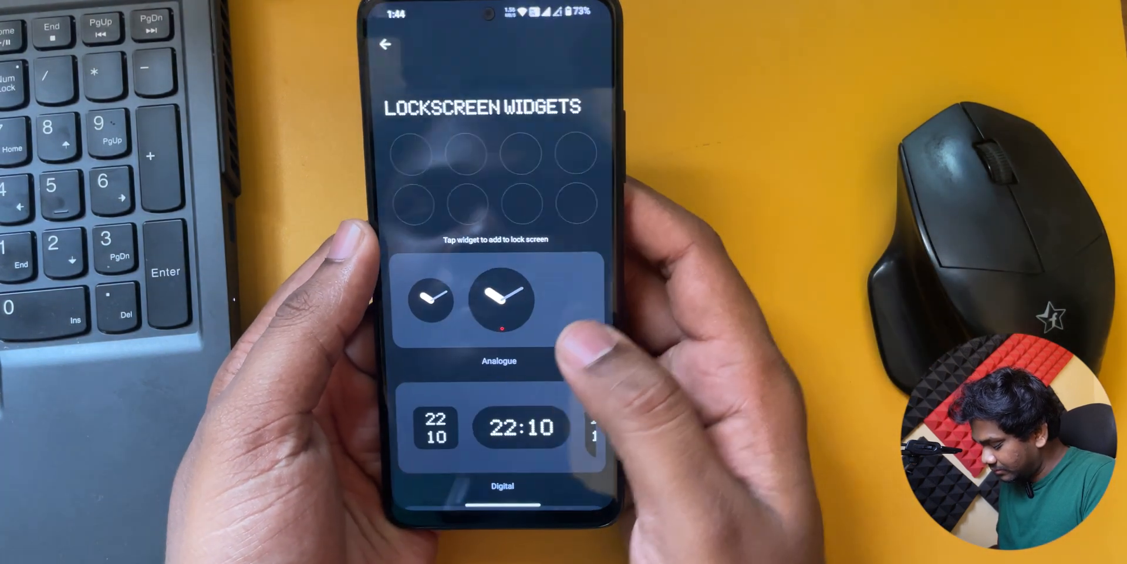
scroll("down", 3)
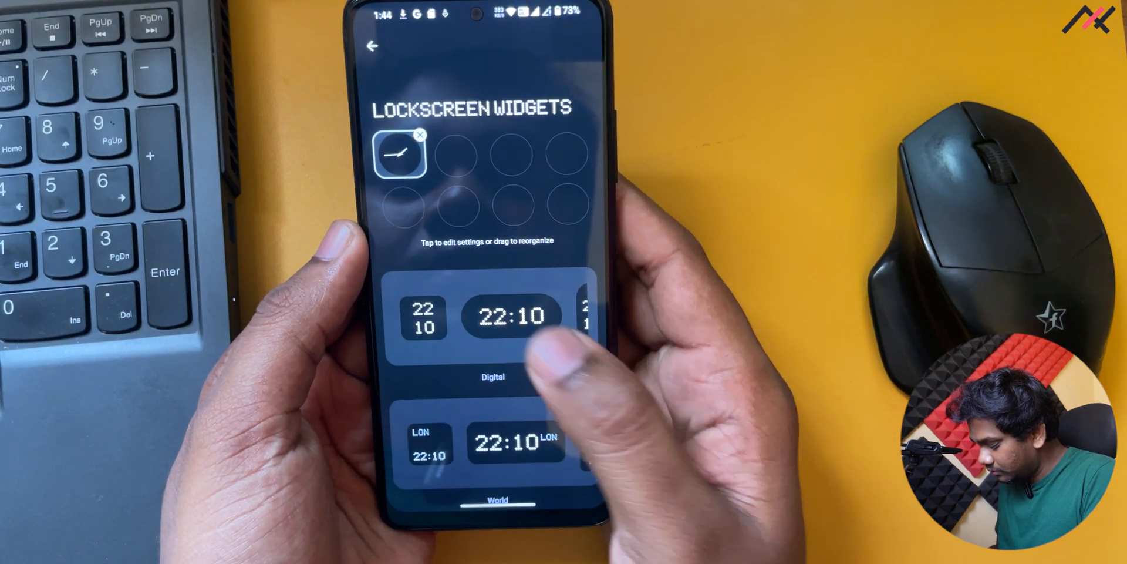
Choose the Compass widget in Lockscreen widgets, bringing up the location permission prompt.
left_click(512, 315)
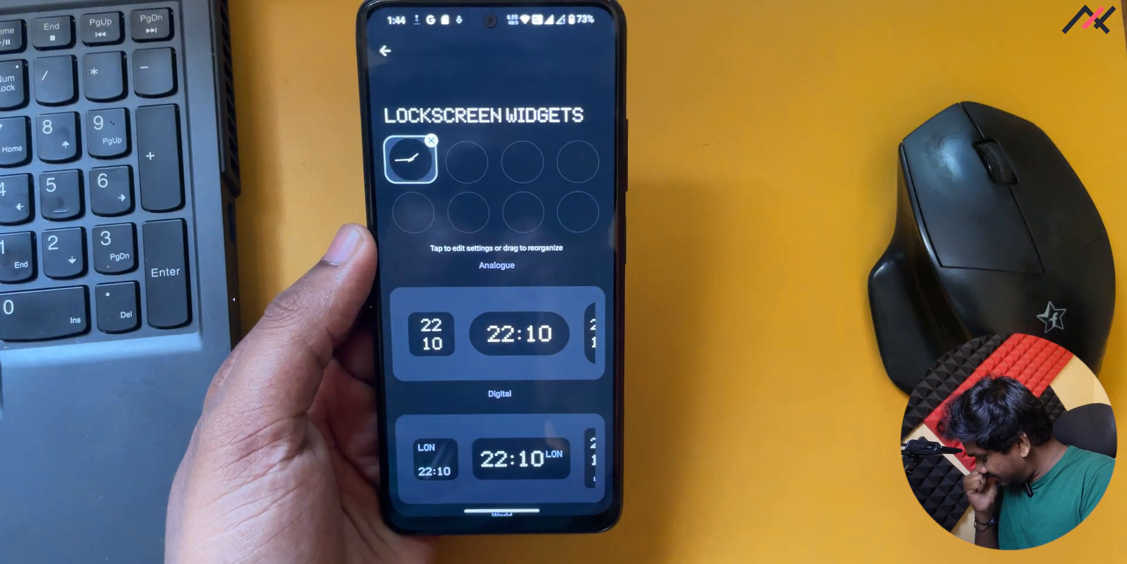
scroll("down", 3)
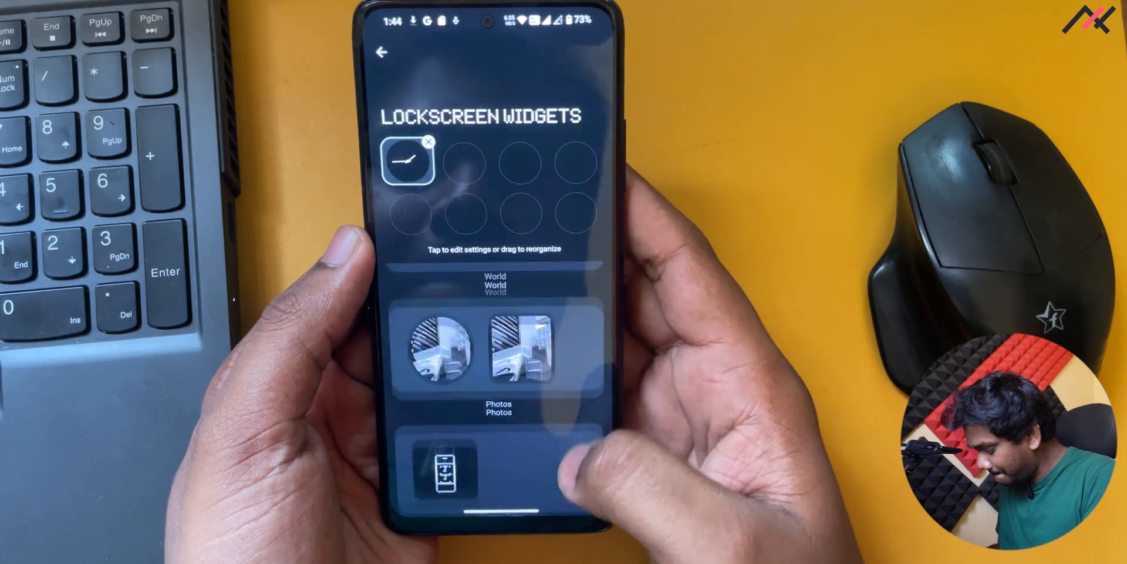
scroll("down", 3)
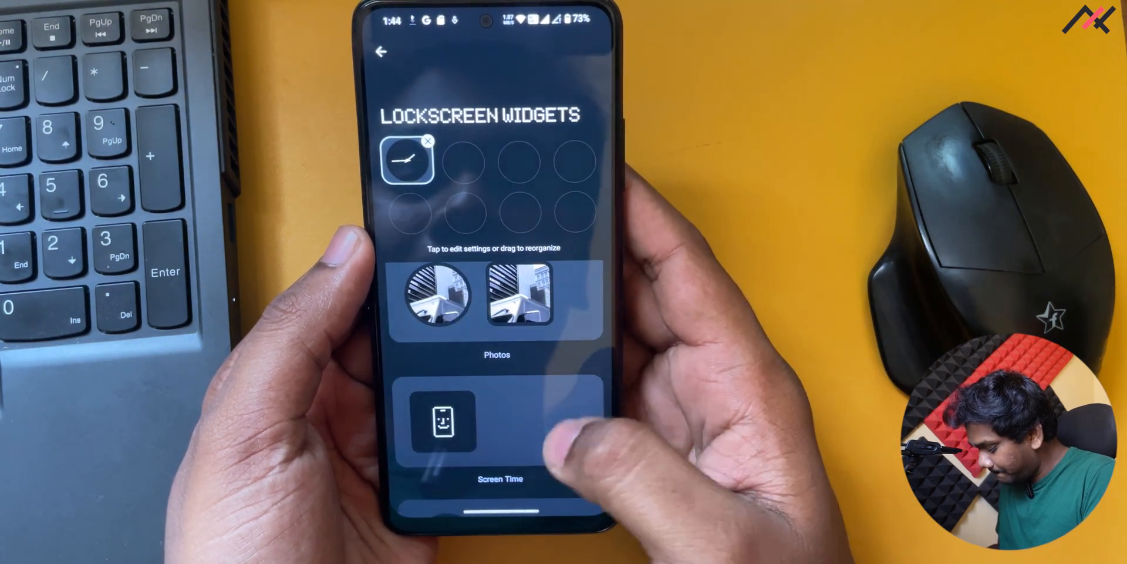
scroll("down", 3)
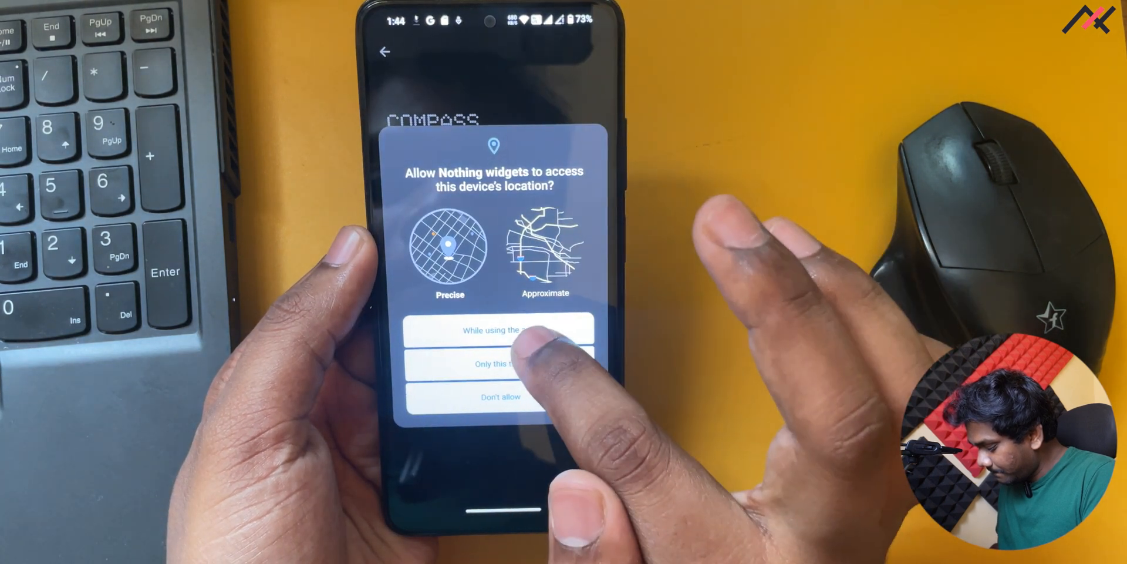
Give Nothing widgets 'Allow all the time' location access via its app permissions.
left_click(499, 329)
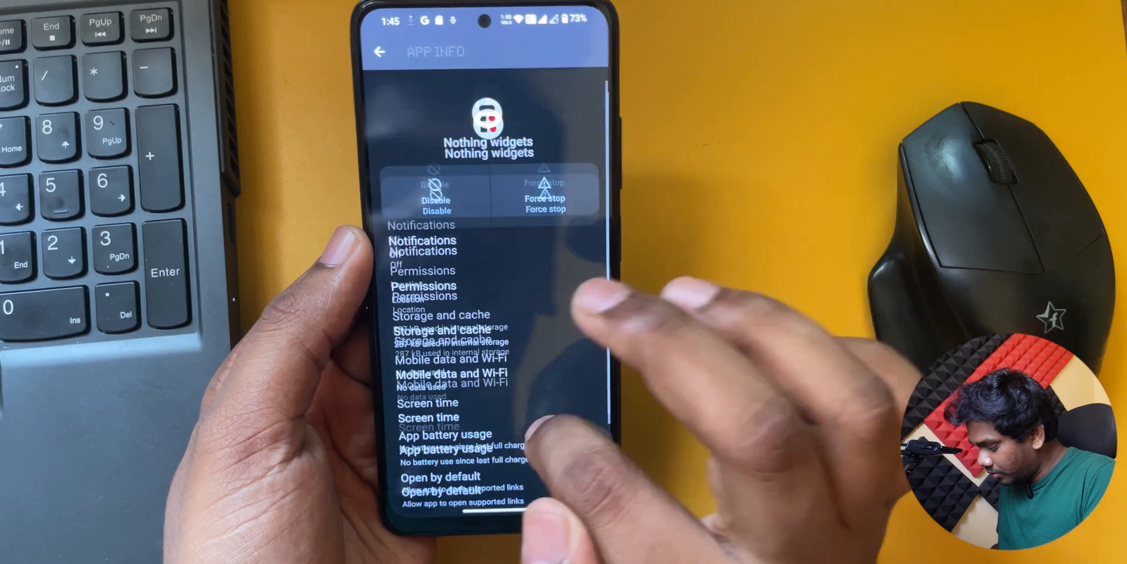
left_click(423, 285)
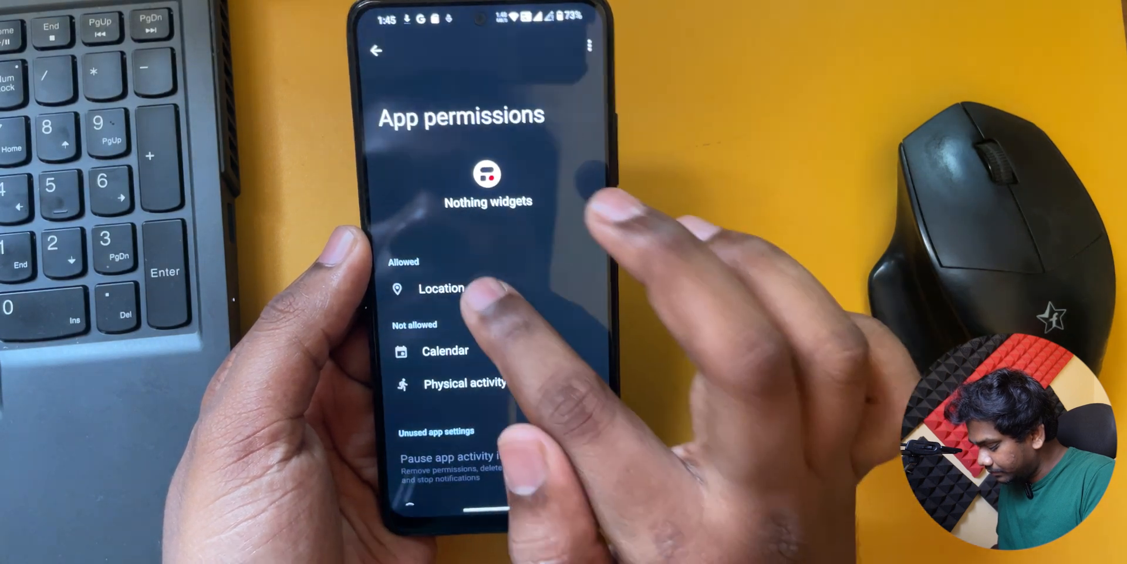
left_click(442, 288)
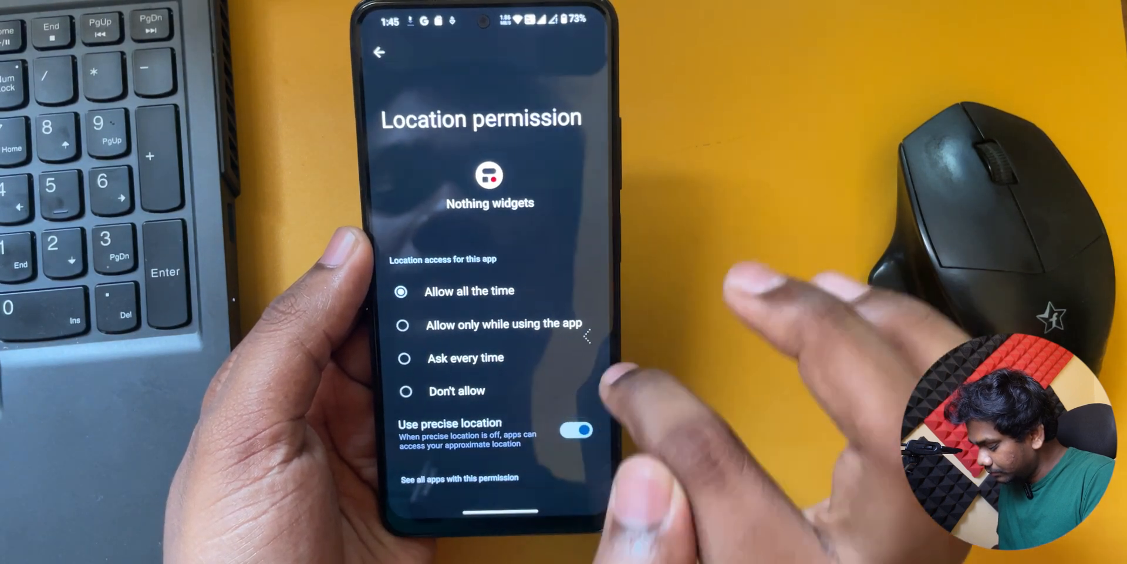
left_click(380, 52)
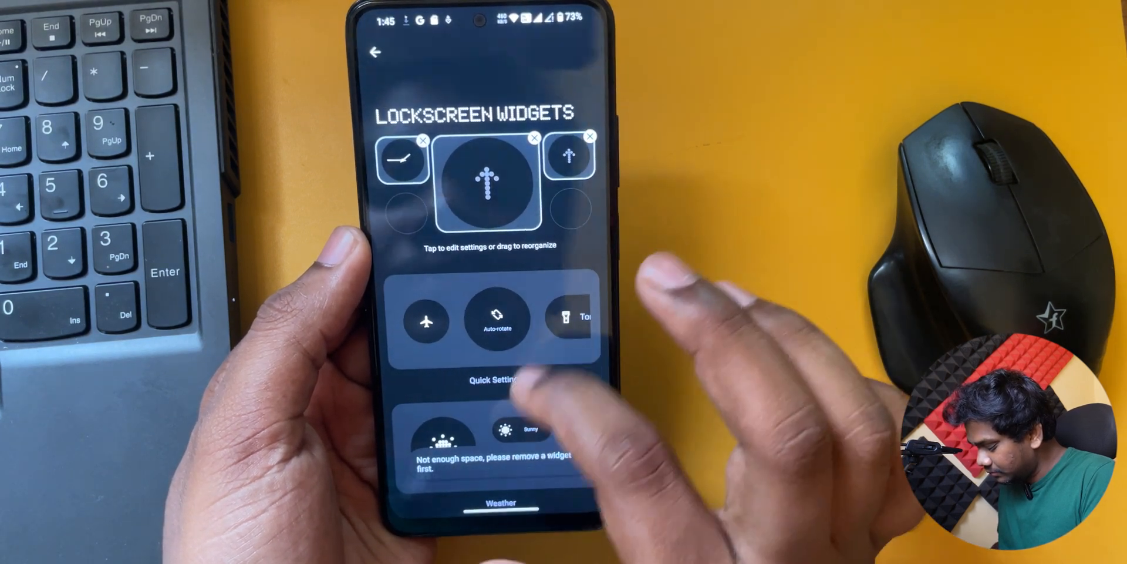
Change the large slot to the 'No location' widget and return to Lock screen settings.
left_click(488, 182)
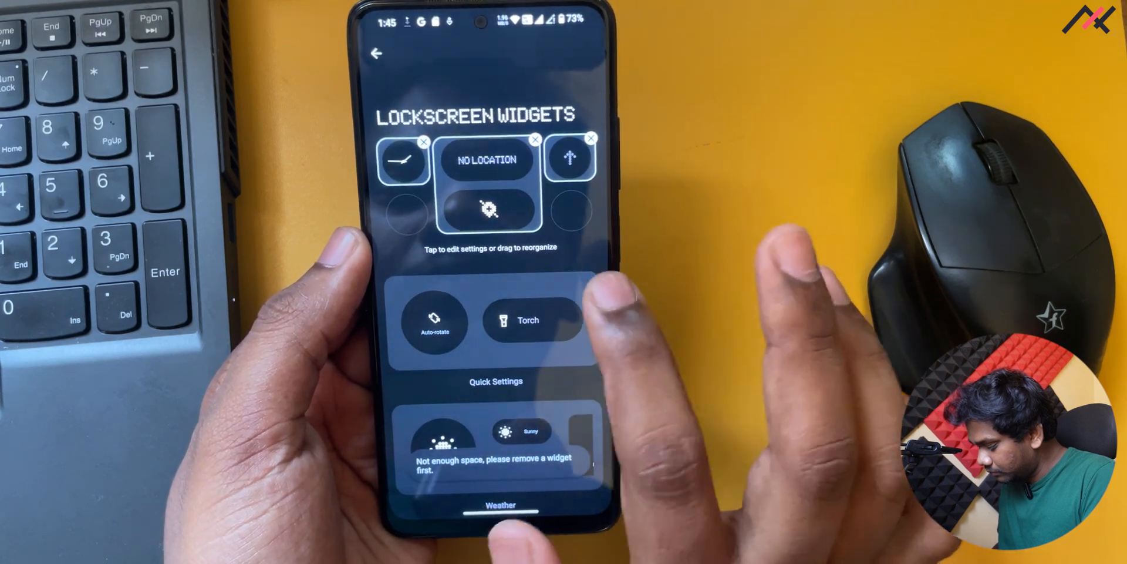
left_click(375, 54)
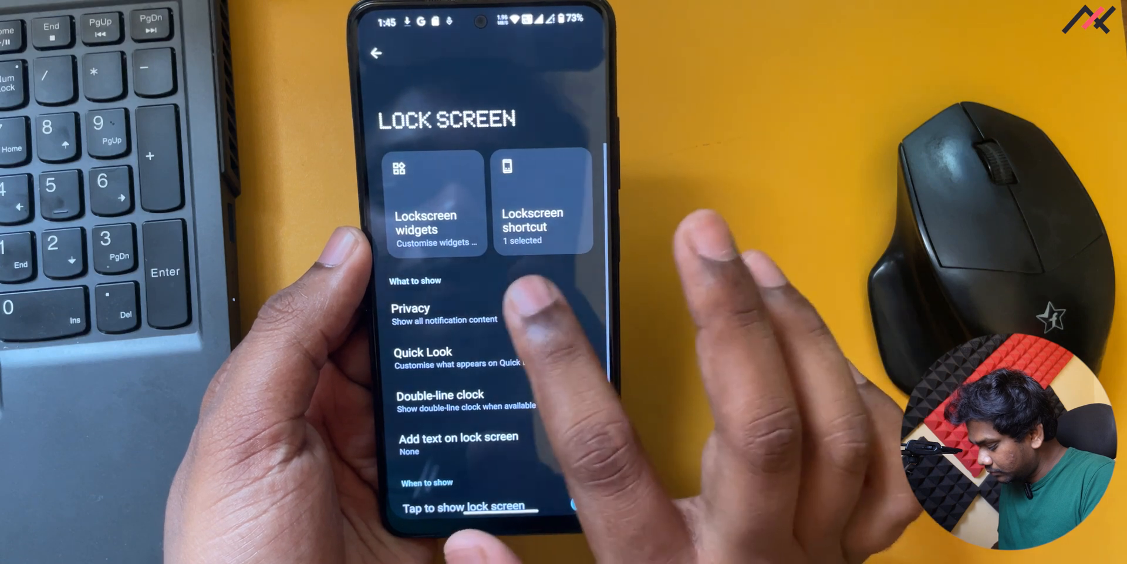
Browse the Lockscreen shortcut and Quick Look pages, then go back to main Settings.
left_click(573, 394)
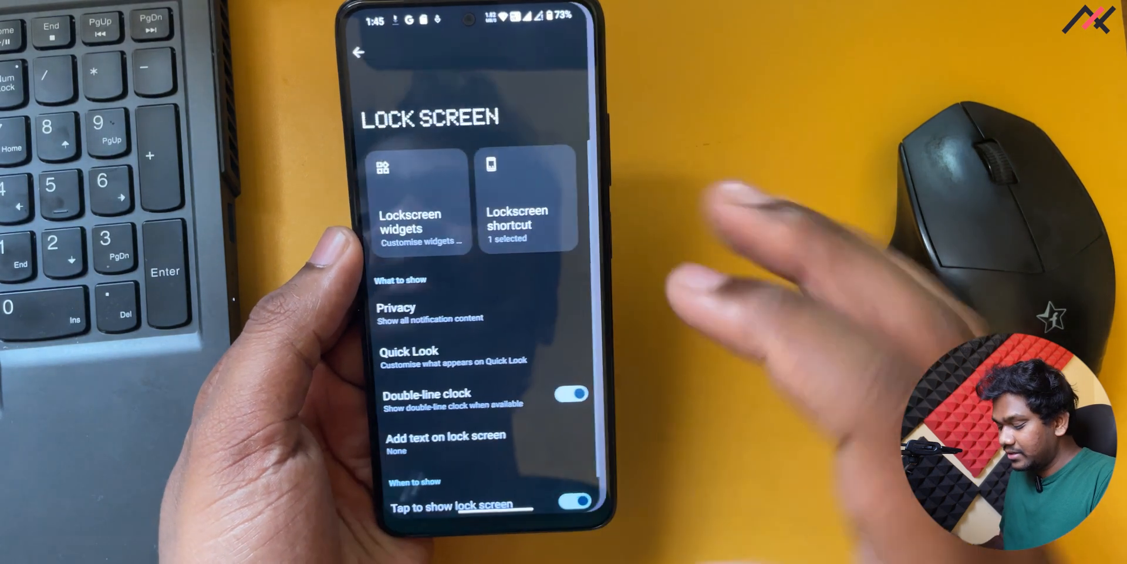
left_click(526, 202)
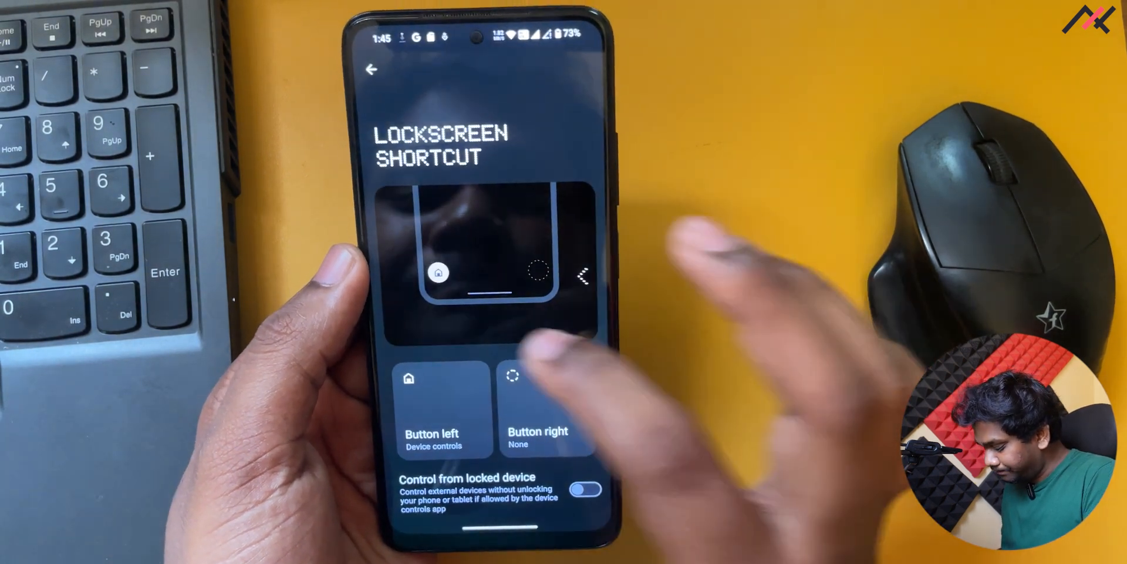
left_click(371, 70)
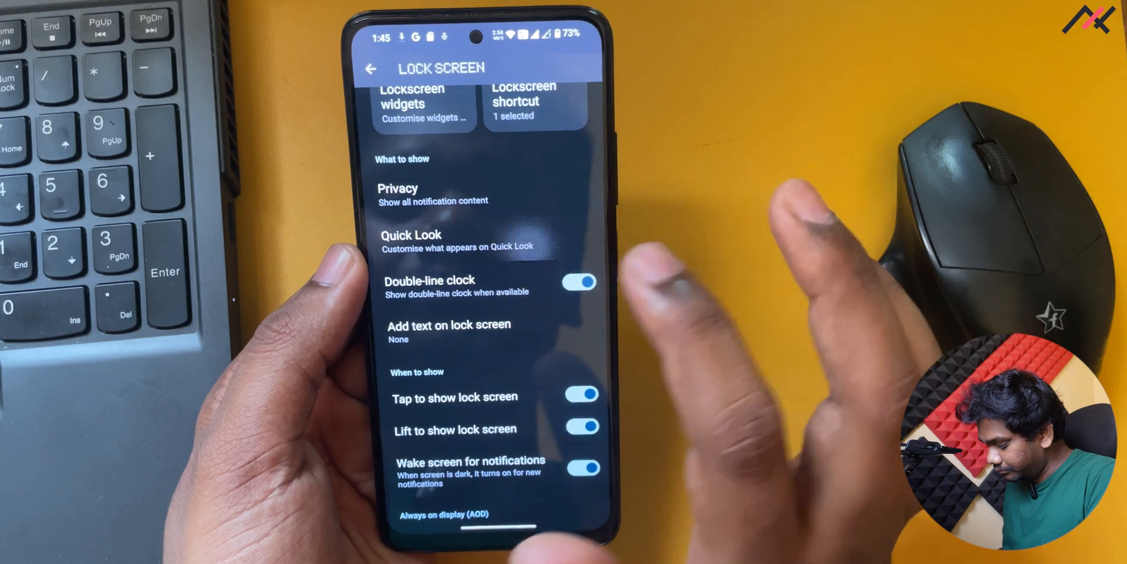
left_click(411, 240)
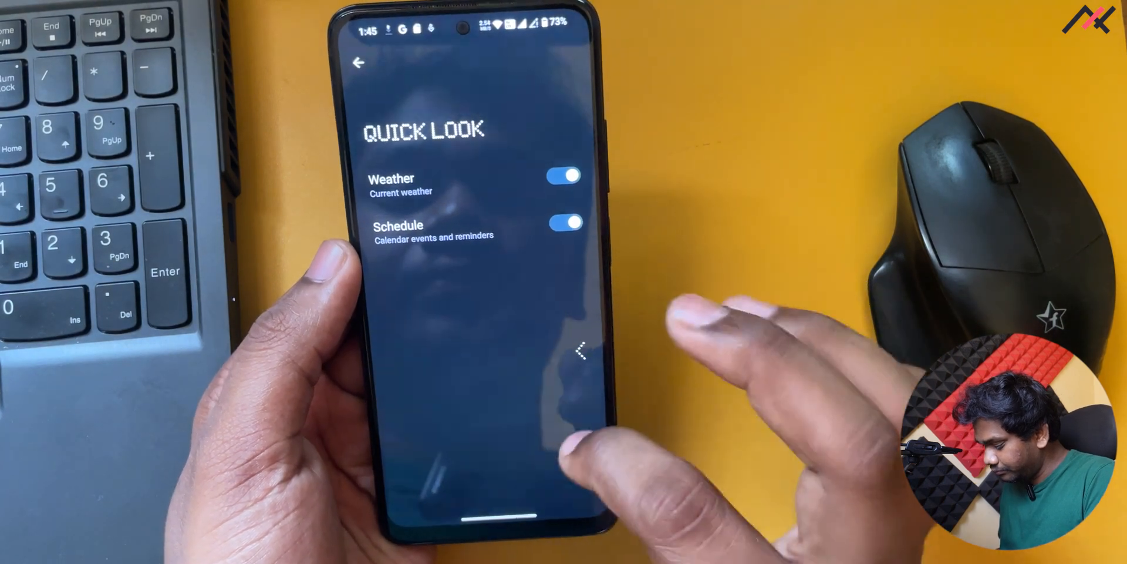
left_click(361, 64)
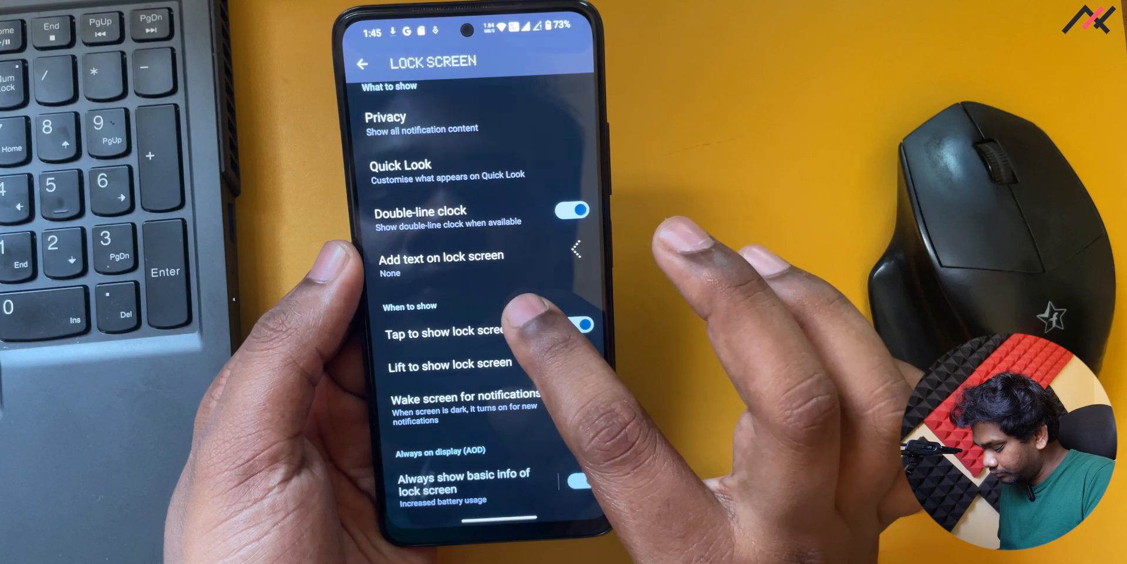
left_click(362, 63)
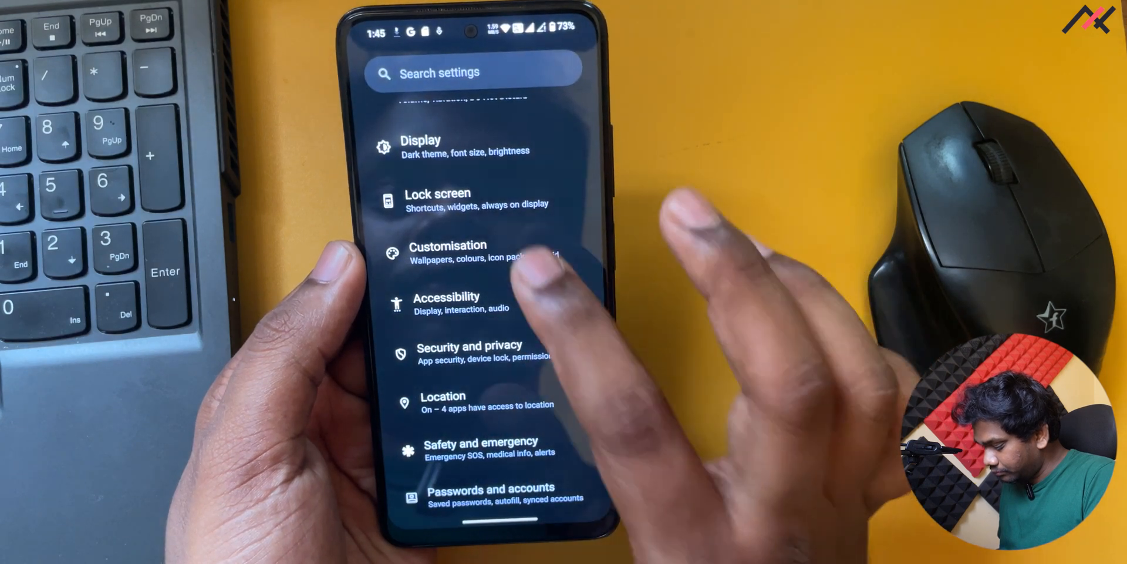
In Customisation, pick the grey branch wallpaper, enable Atmosphere and apply it to both screens.
left_click(449, 250)
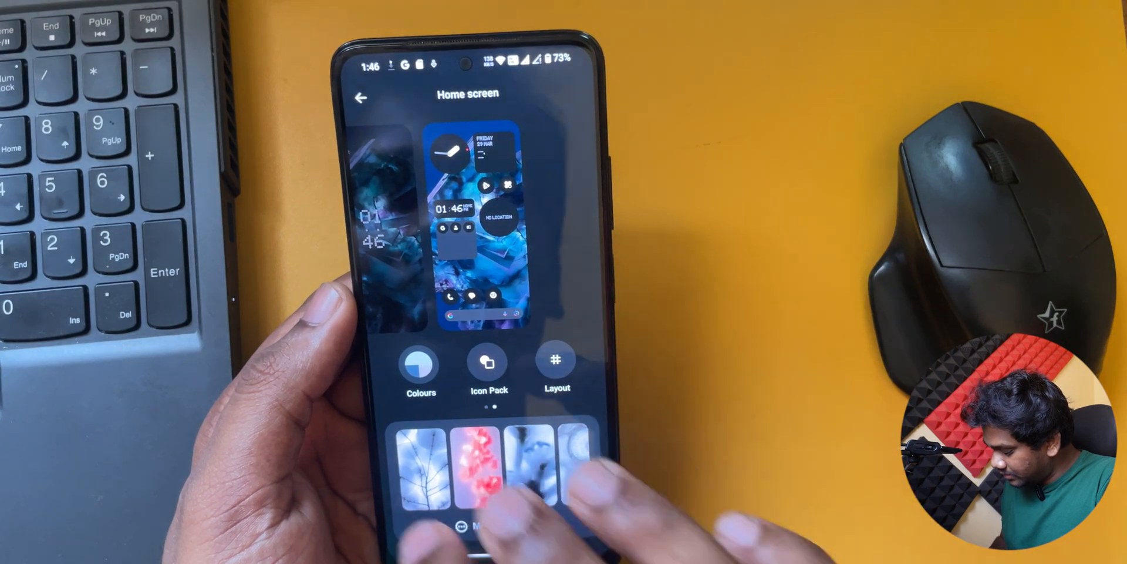
left_click(420, 467)
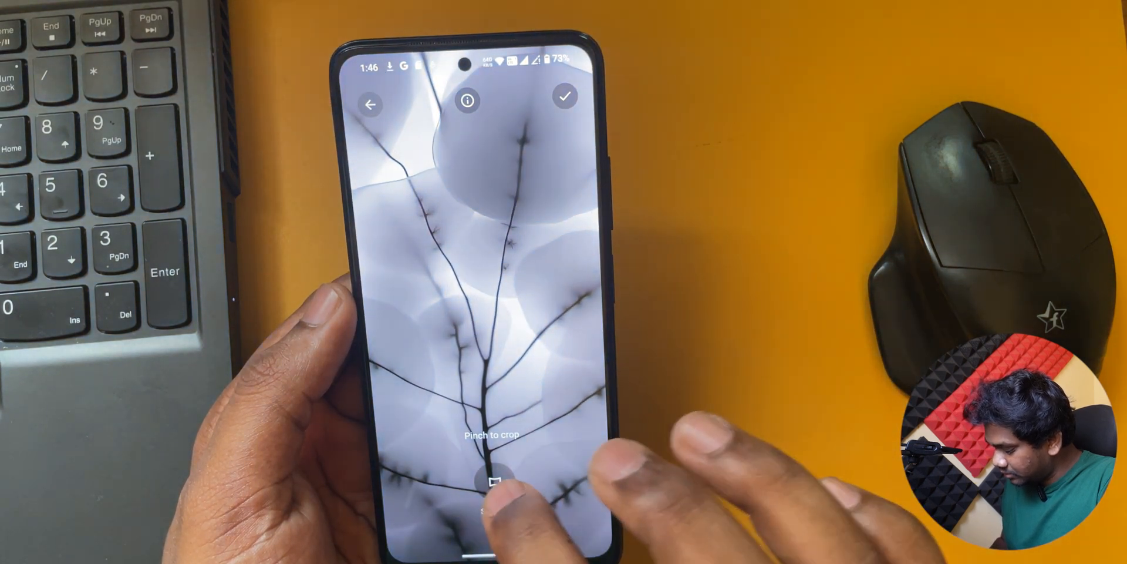
left_click(565, 96)
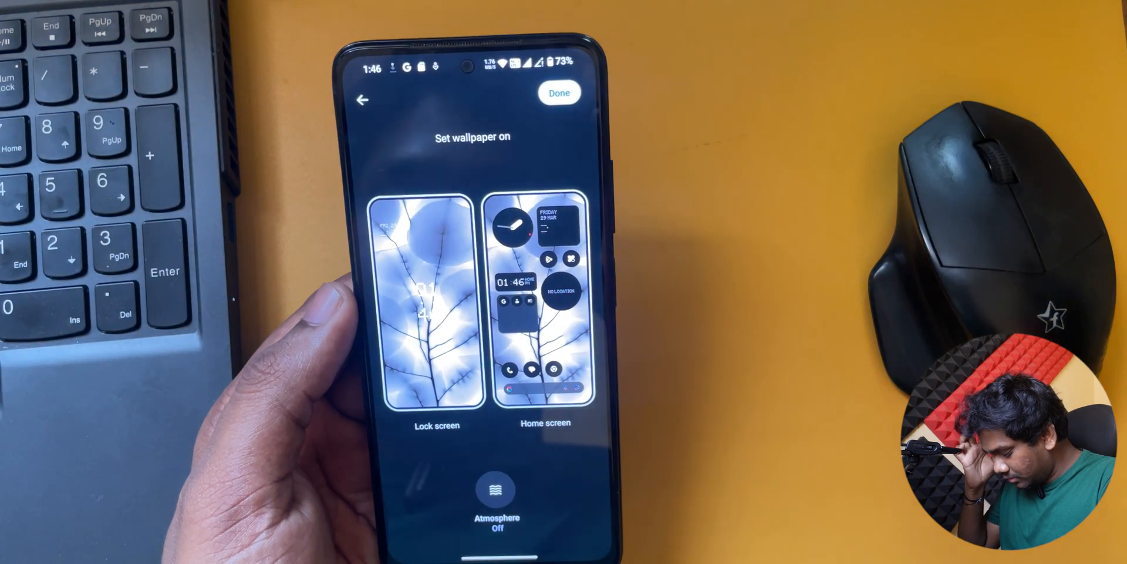
left_click(495, 494)
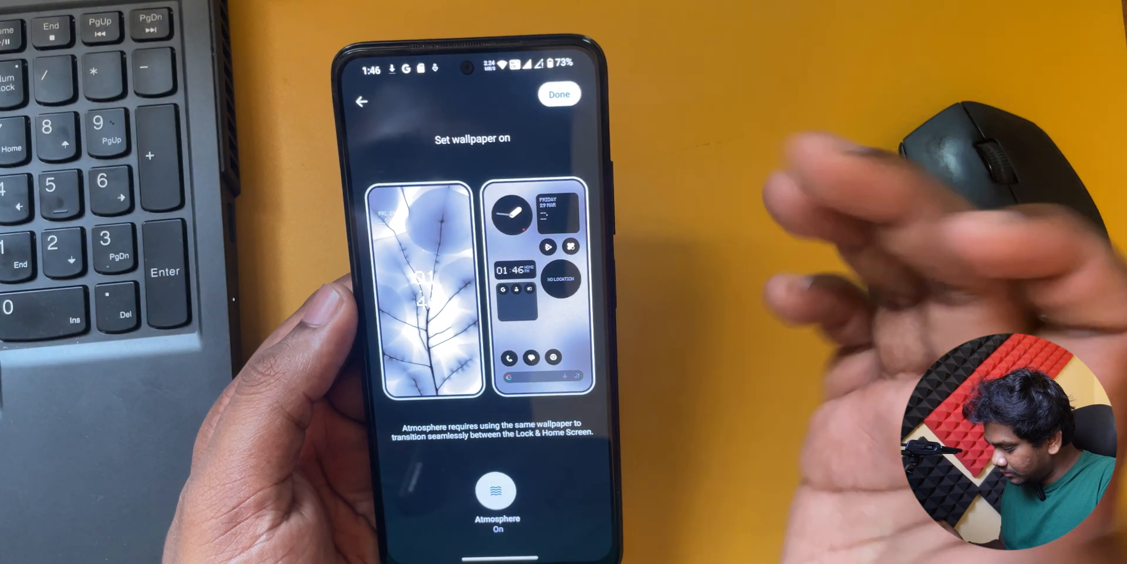
left_click(558, 94)
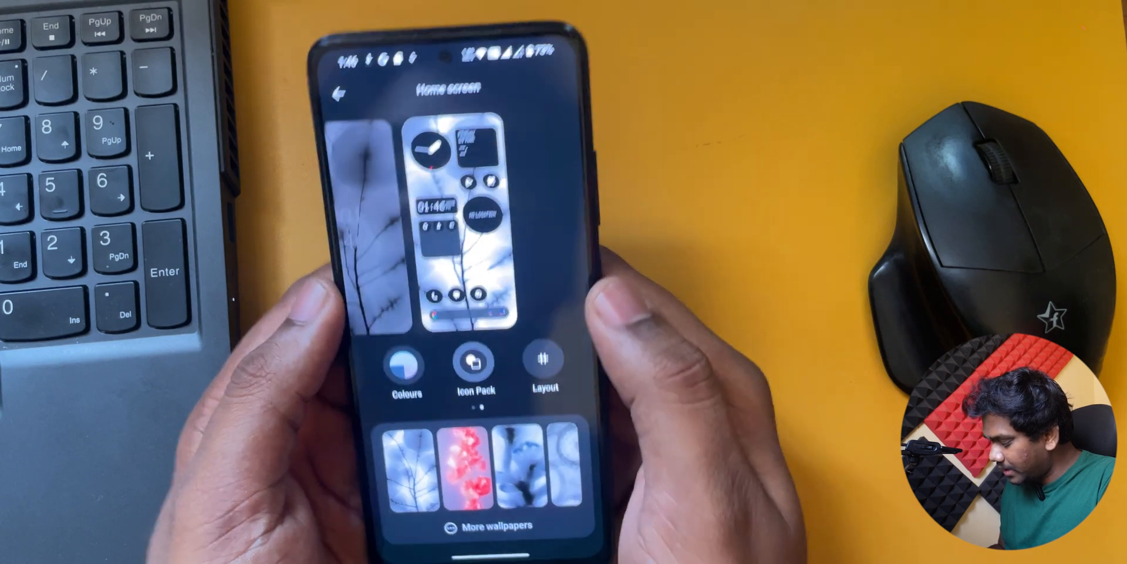
Select the Nothing icon pack and a 5-column App Grid in Layout.
left_click(474, 360)
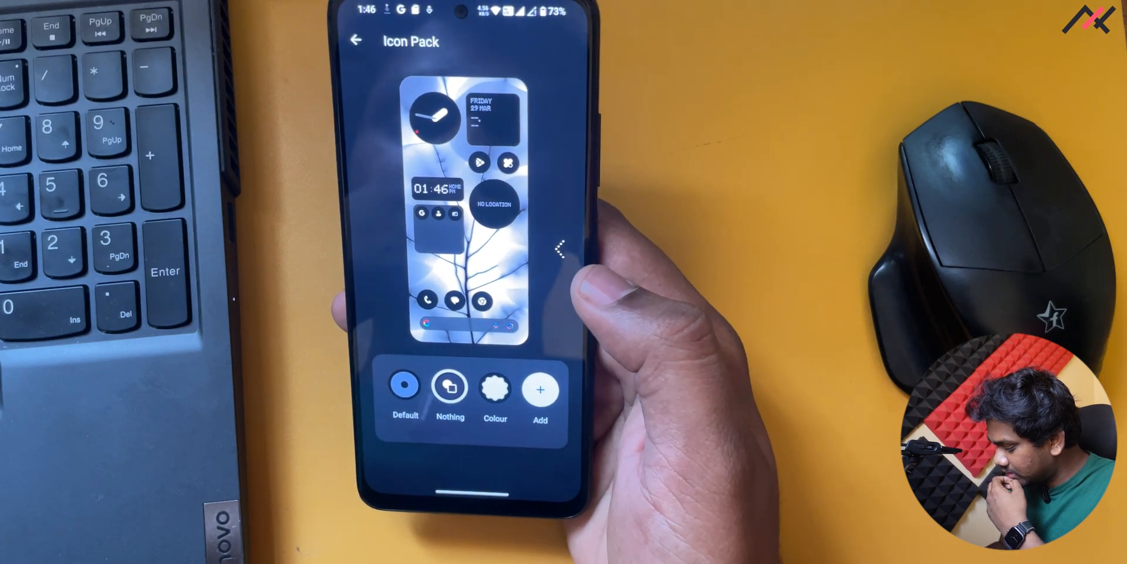
left_click(355, 39)
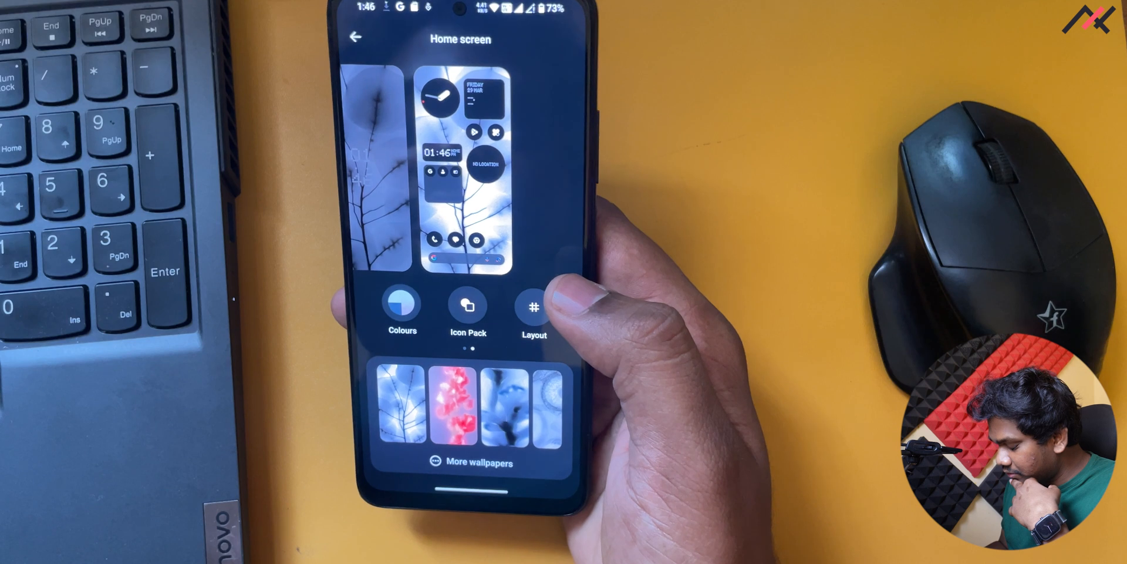
left_click(534, 307)
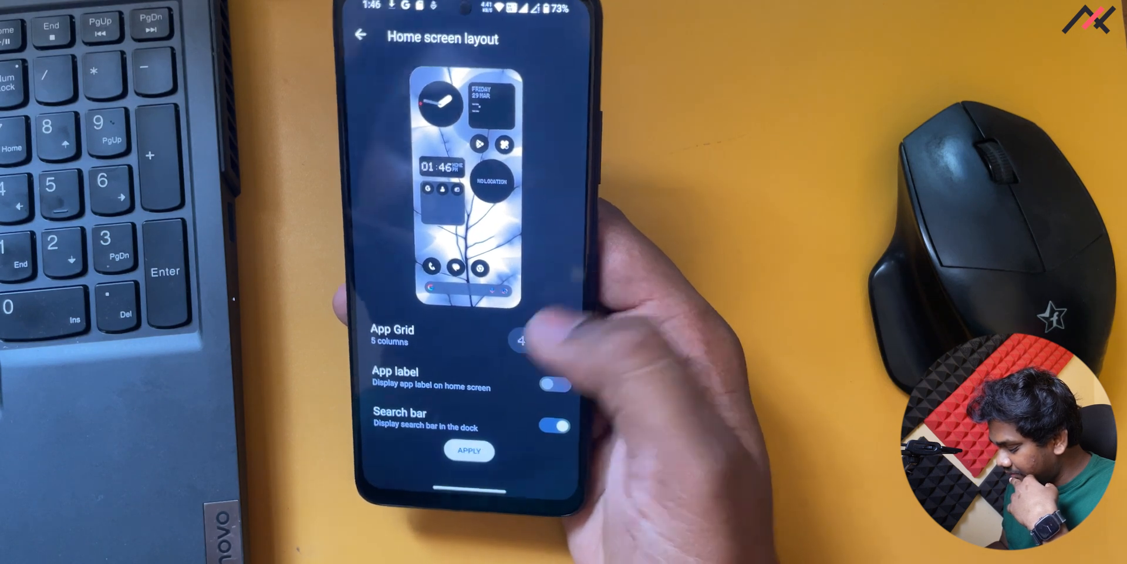
left_click(548, 333)
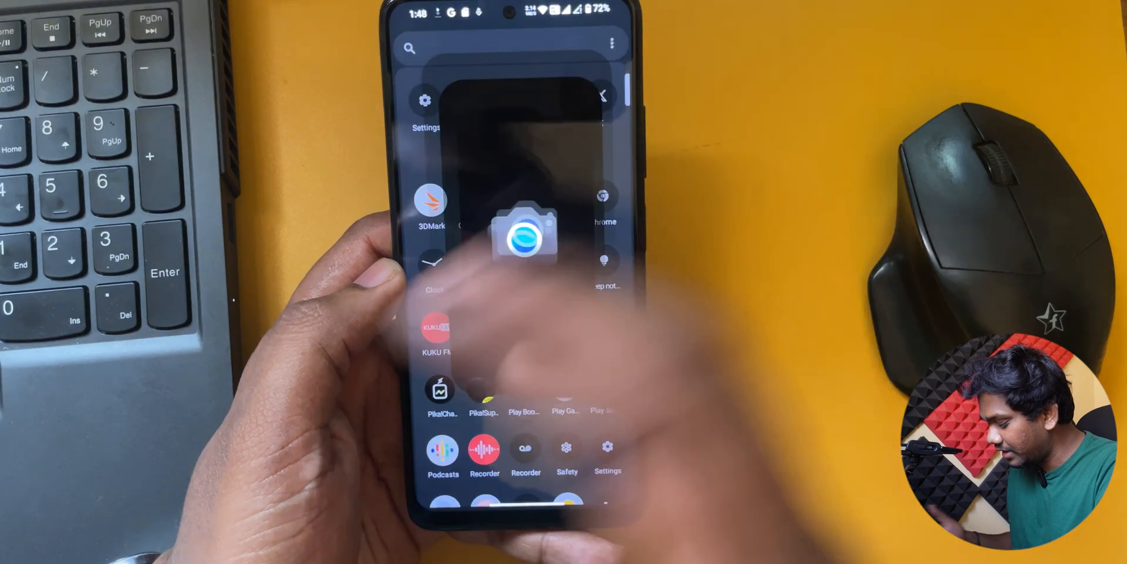
Return from the app drawer to the home screen and pull down Quick Settings.
left_click(526, 237)
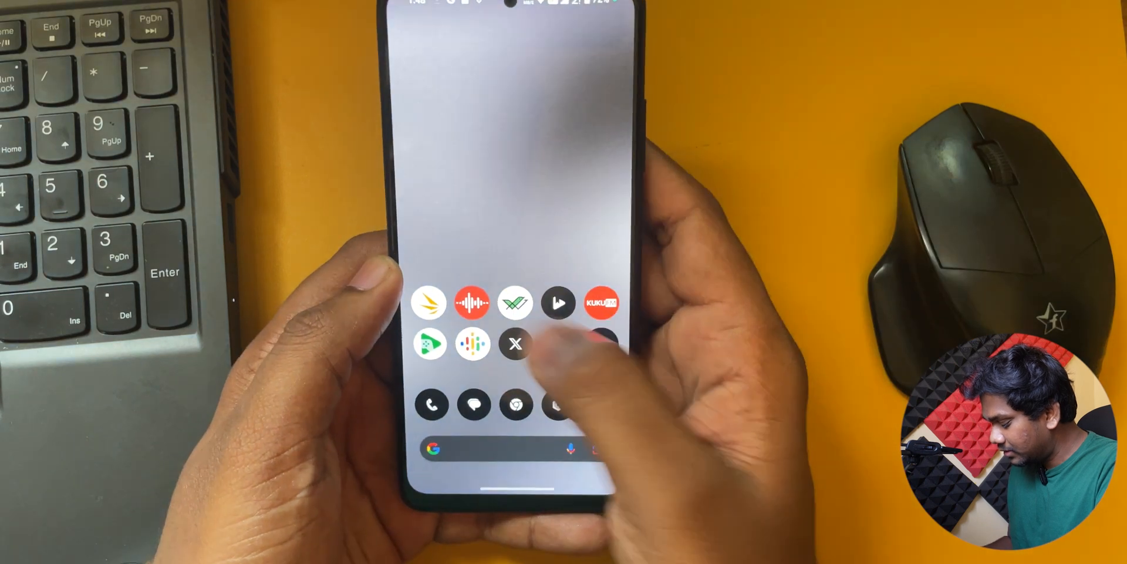
scroll("down", 3)
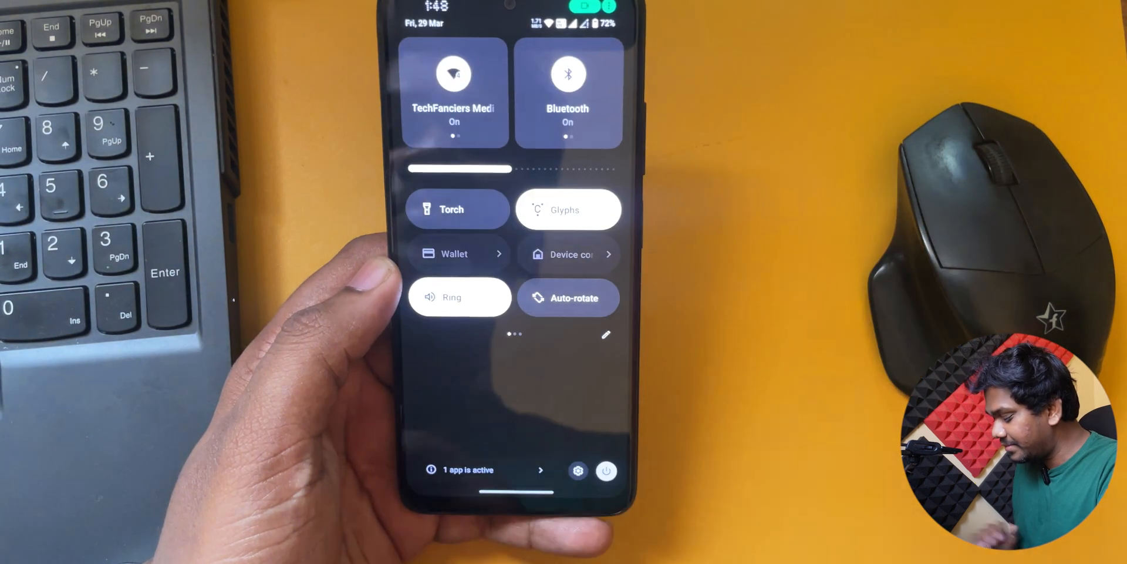